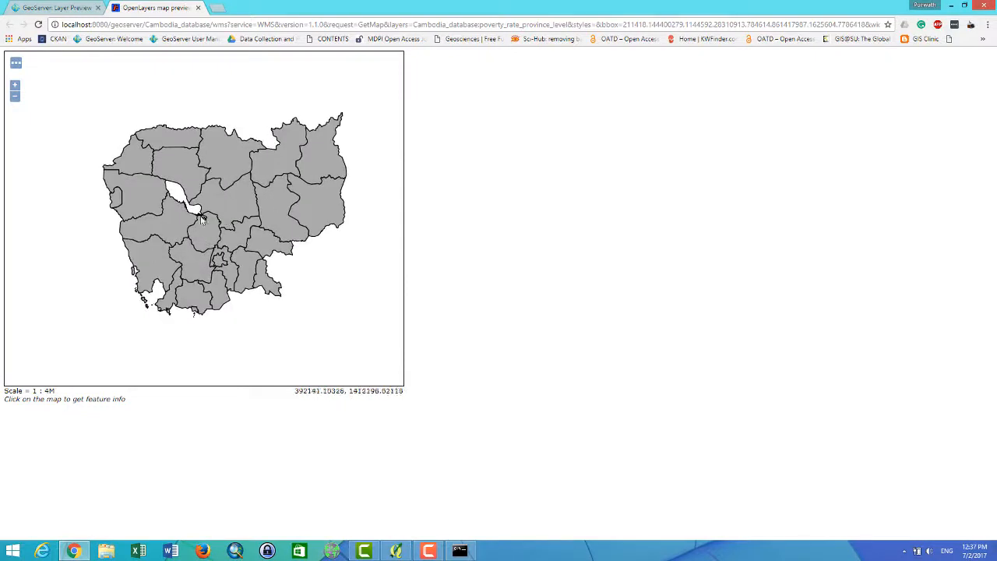
Pan the grey Cambodia provinces map in GeoServer's OpenLayers preview.
drag(226, 226, 203, 203)
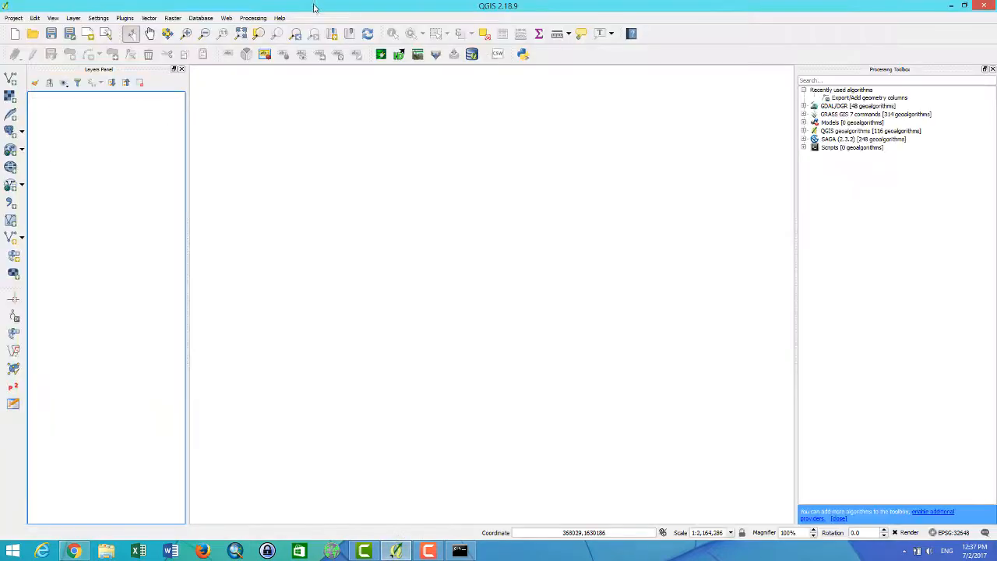
mouse_move(432, 6)
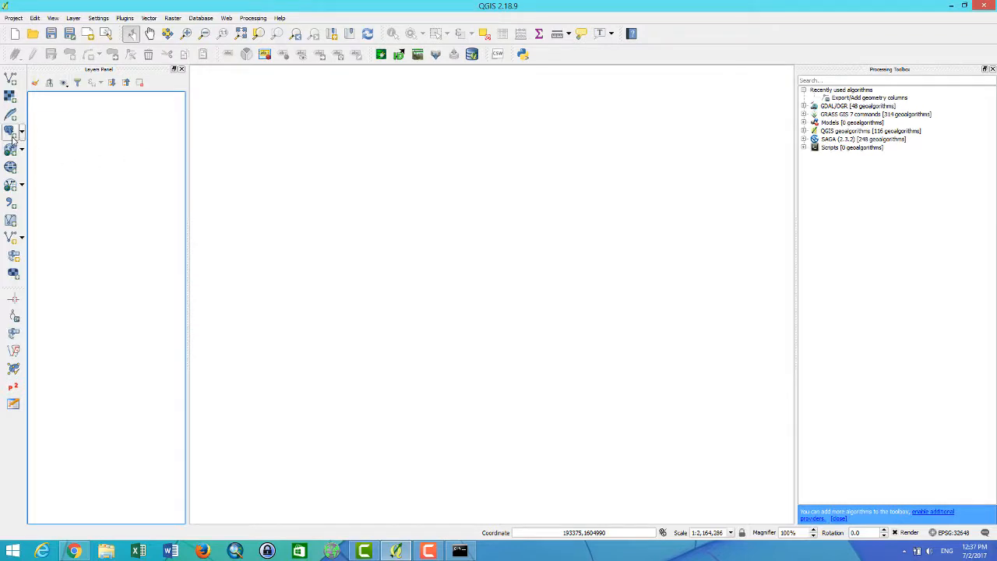
mouse_move(11, 129)
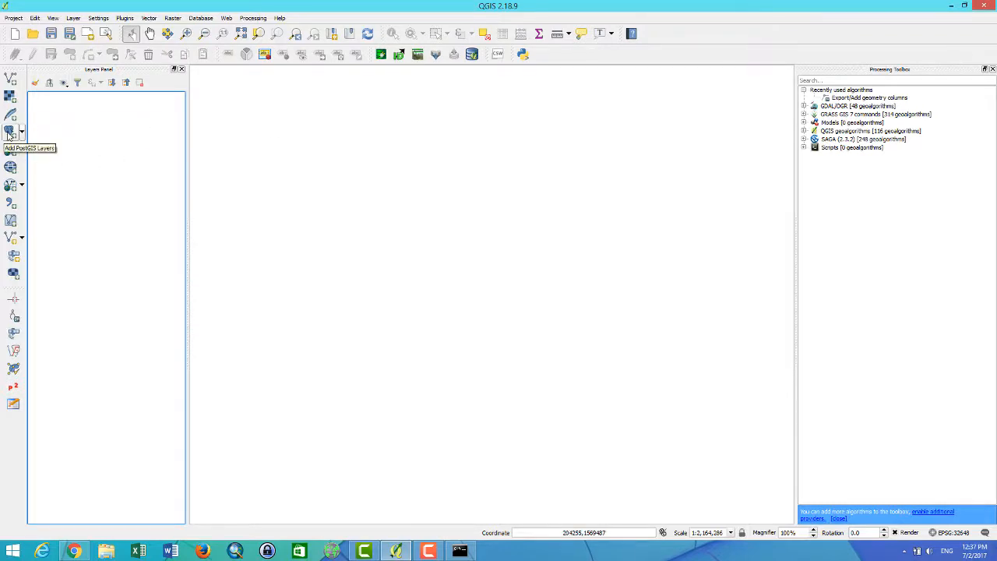
Connect QGIS to the saved GIS_database PostGIS connection and list its public schema tables.
click(10, 131)
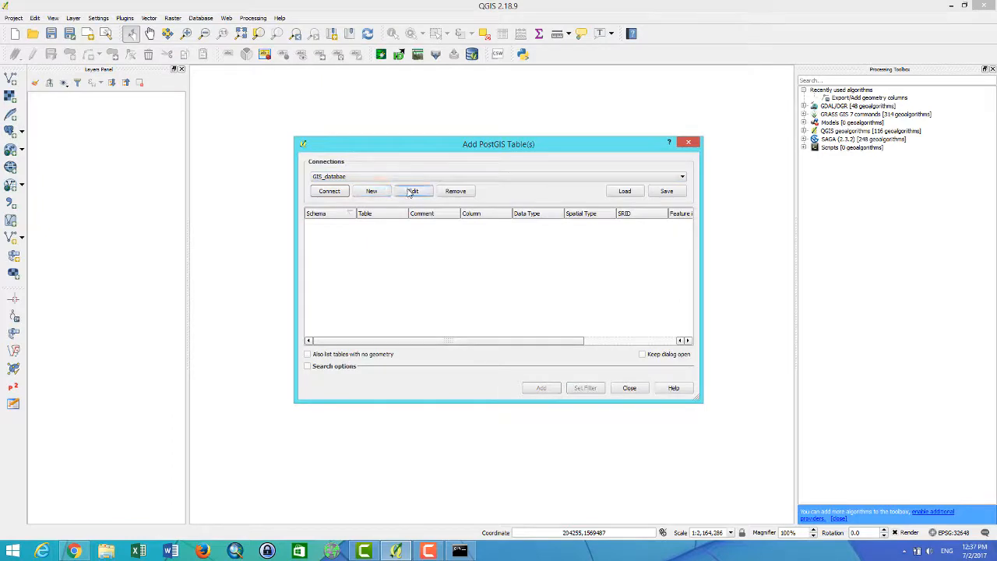
click(413, 191)
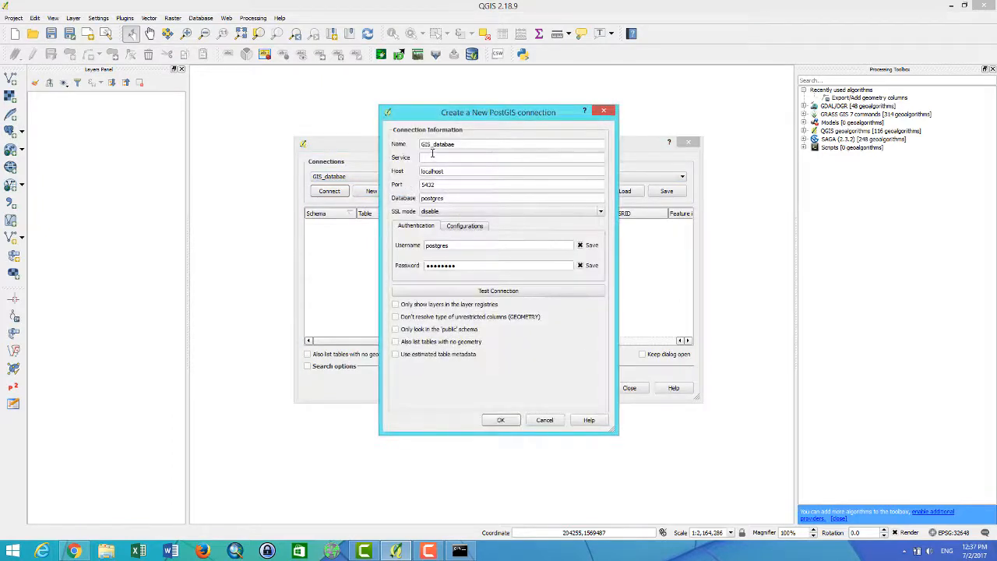
double_click(438, 144)
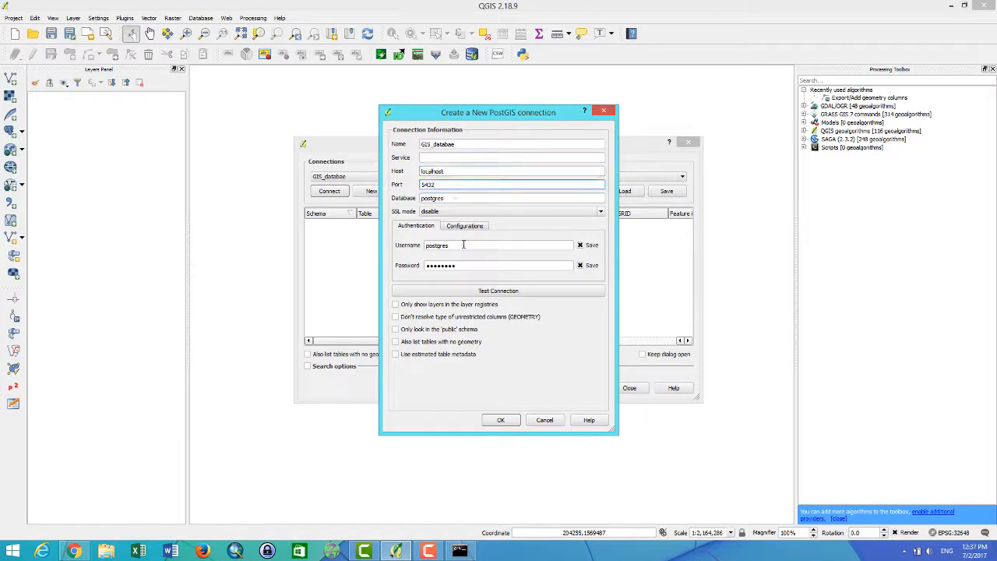
click(498, 265)
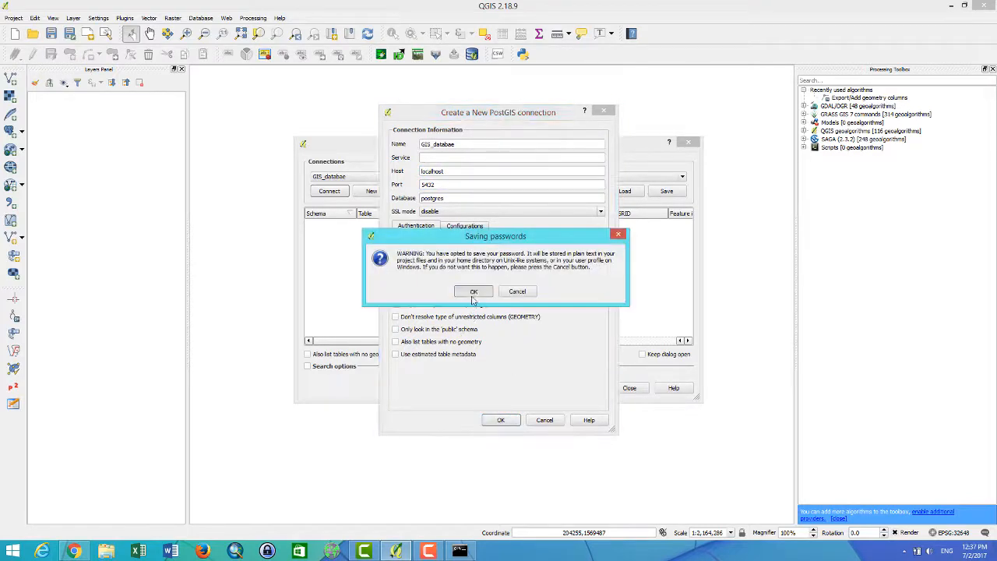
click(473, 292)
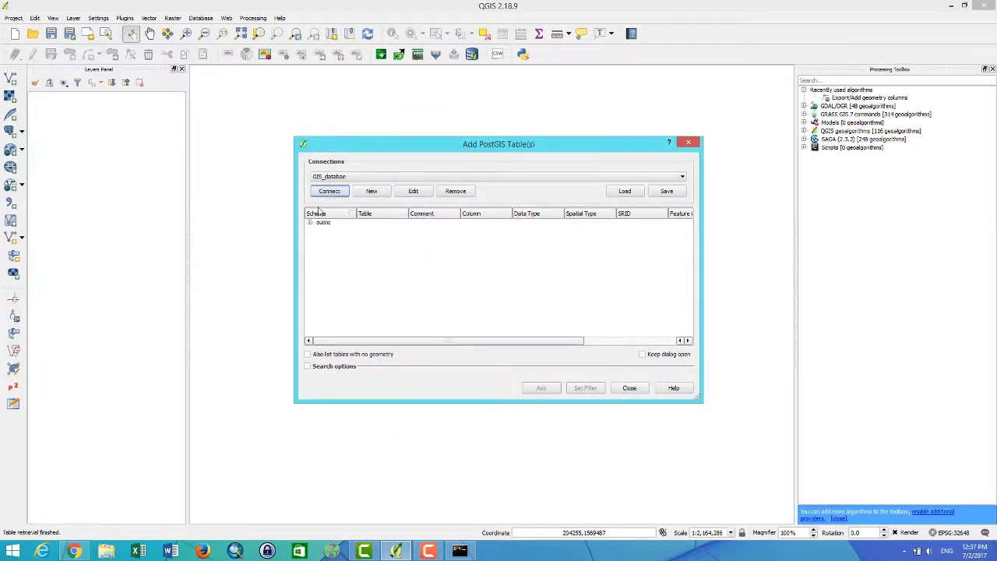
click(329, 190)
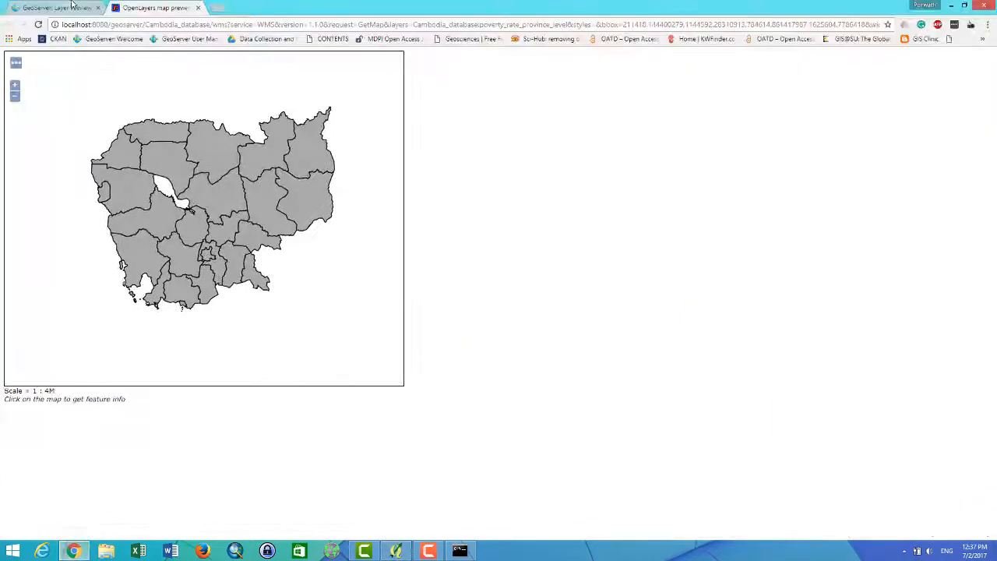
click(47, 8)
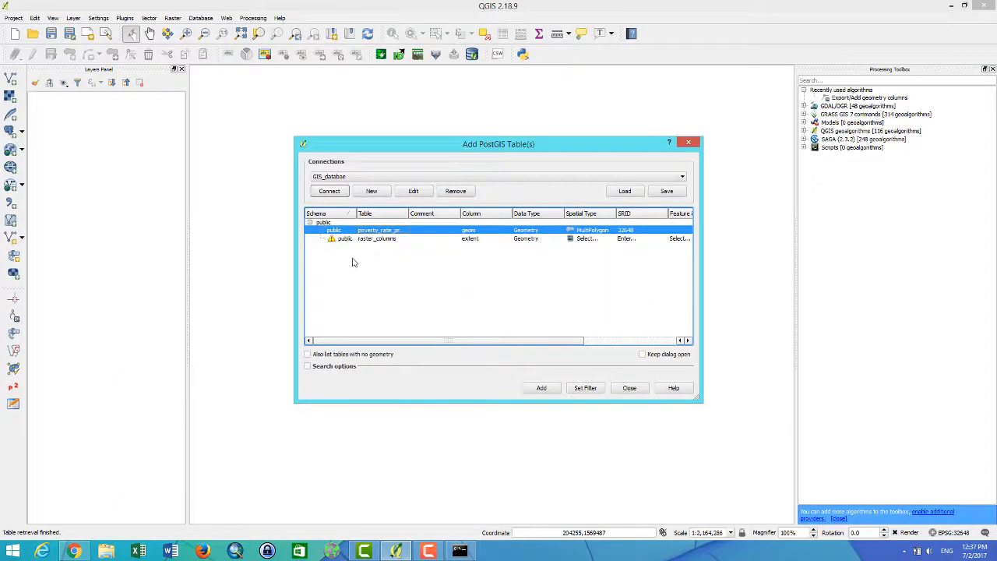
Add the selected poverty_rate_province_level table to the QGIS map canvas.
click(541, 387)
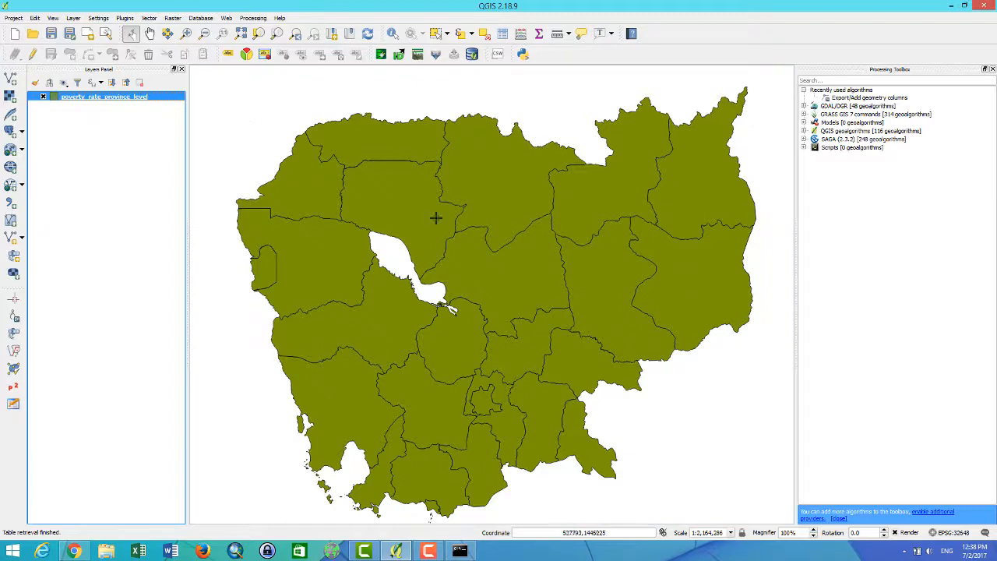
mouse_move(207, 518)
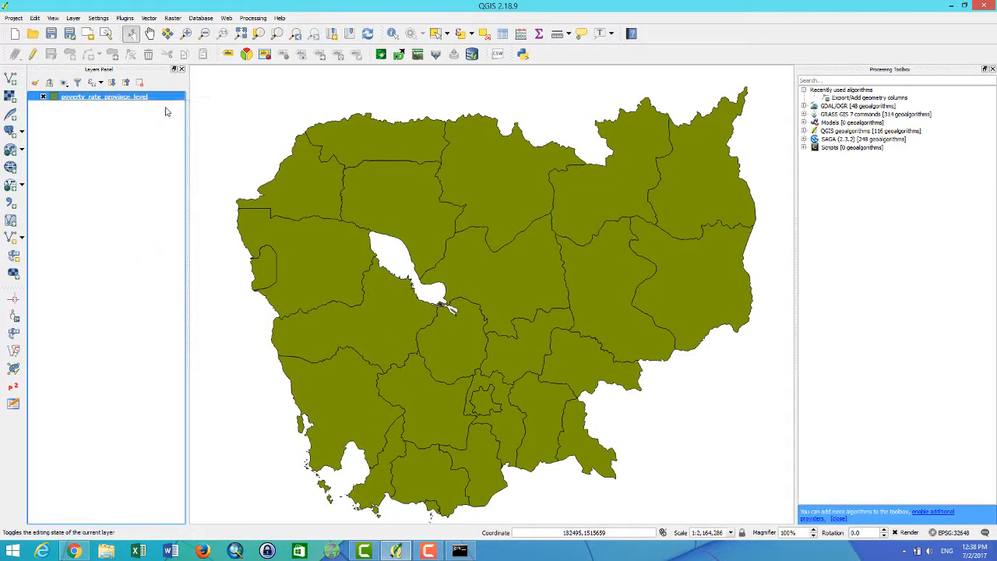
Style the layer as graduated pov_rate classes with standard deviation breaks and the Oranges ramp.
double_click(101, 96)
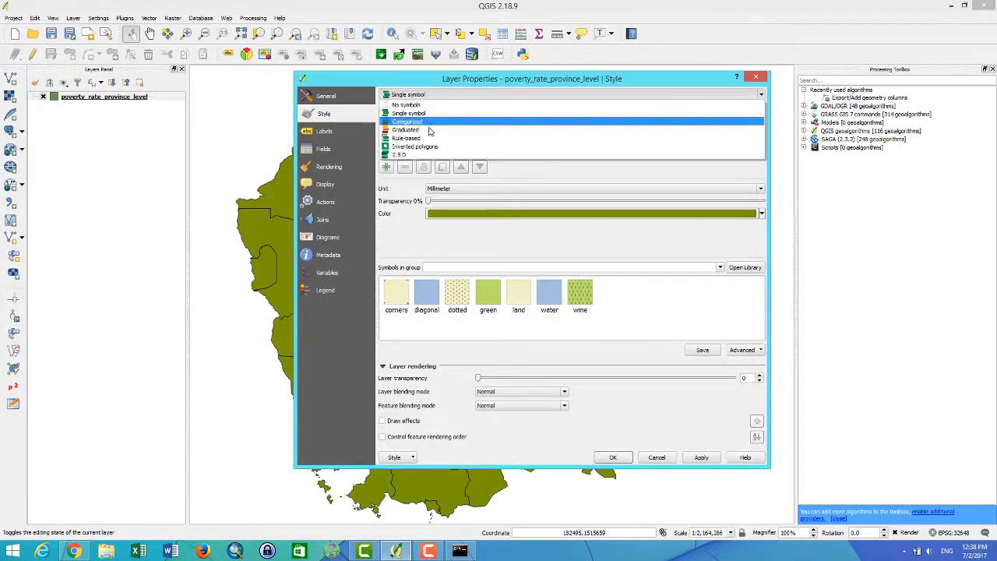
click(408, 129)
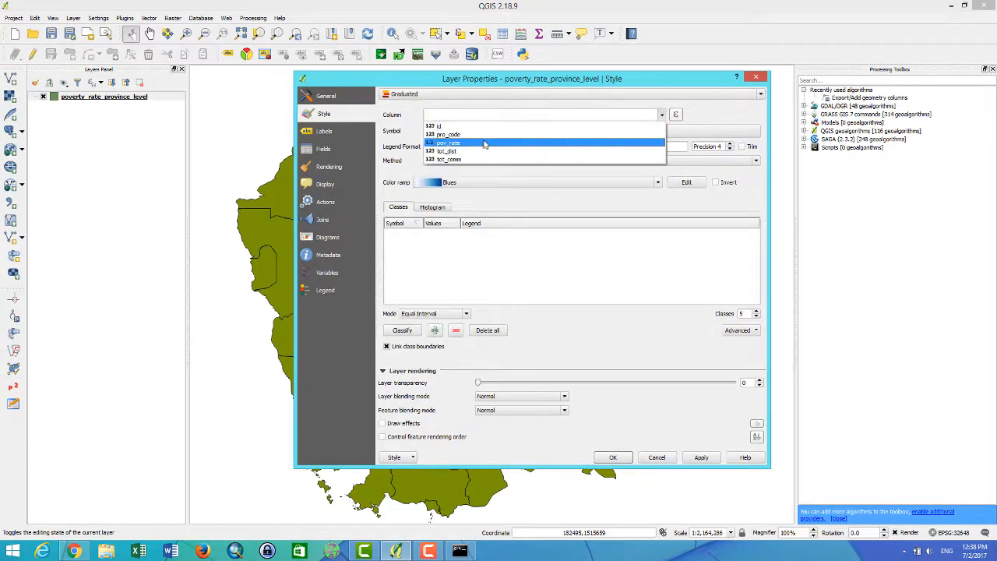
mouse_move(478, 134)
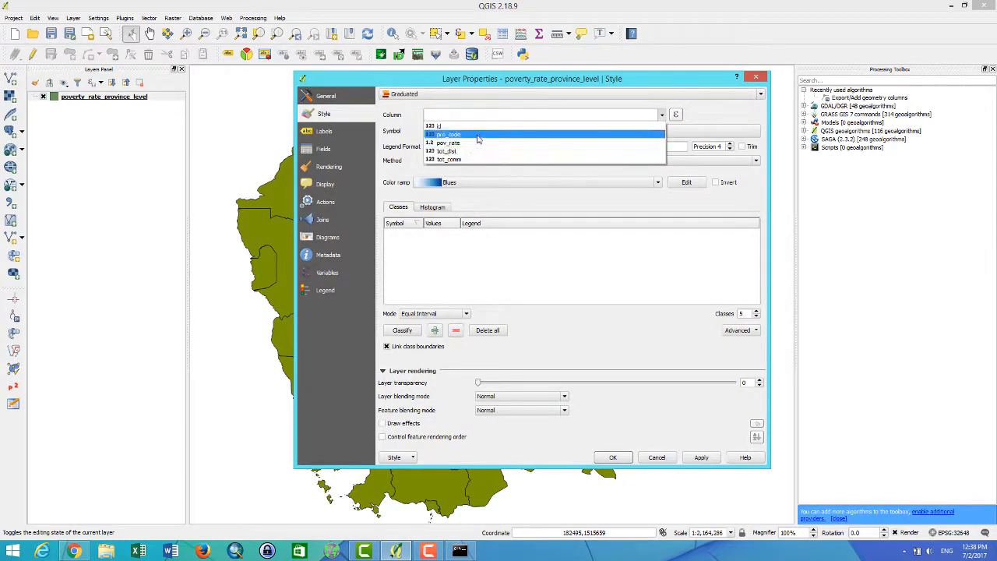
click(448, 142)
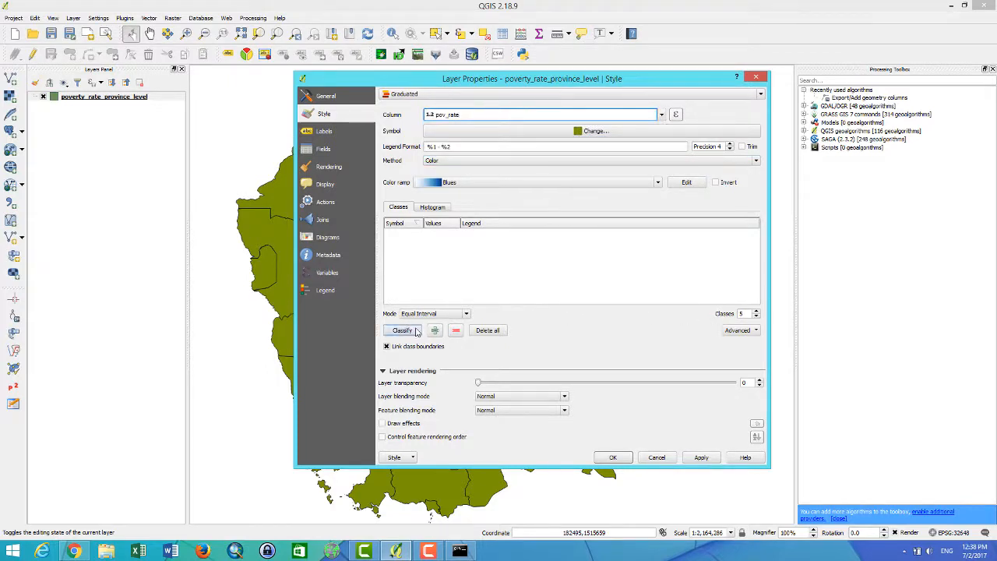
click(402, 330)
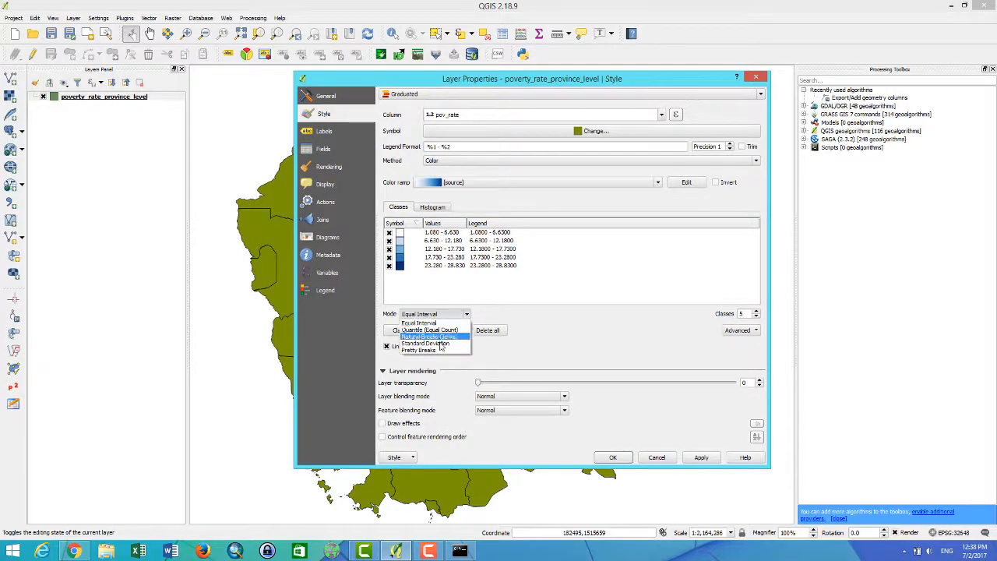
mouse_move(426, 342)
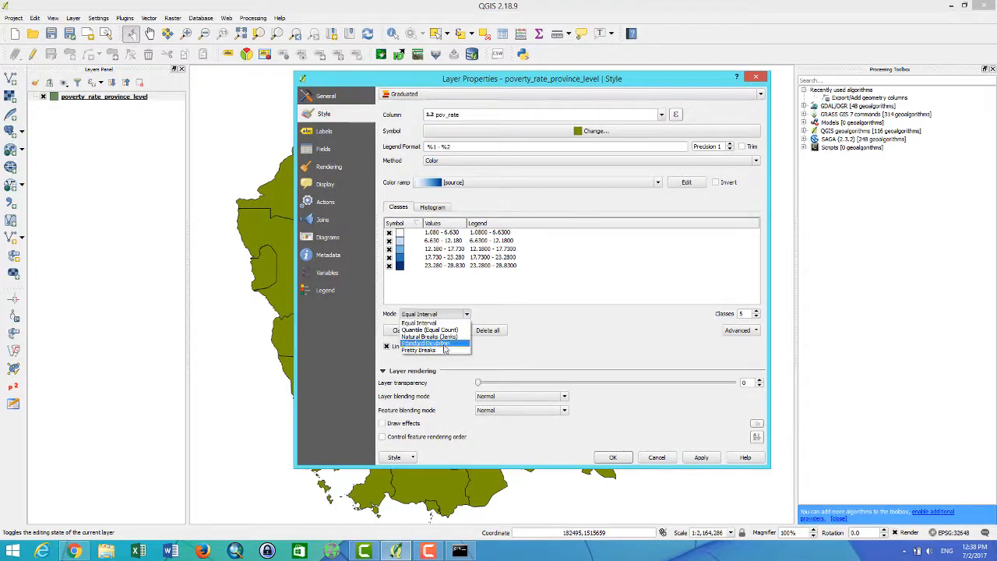
click(425, 341)
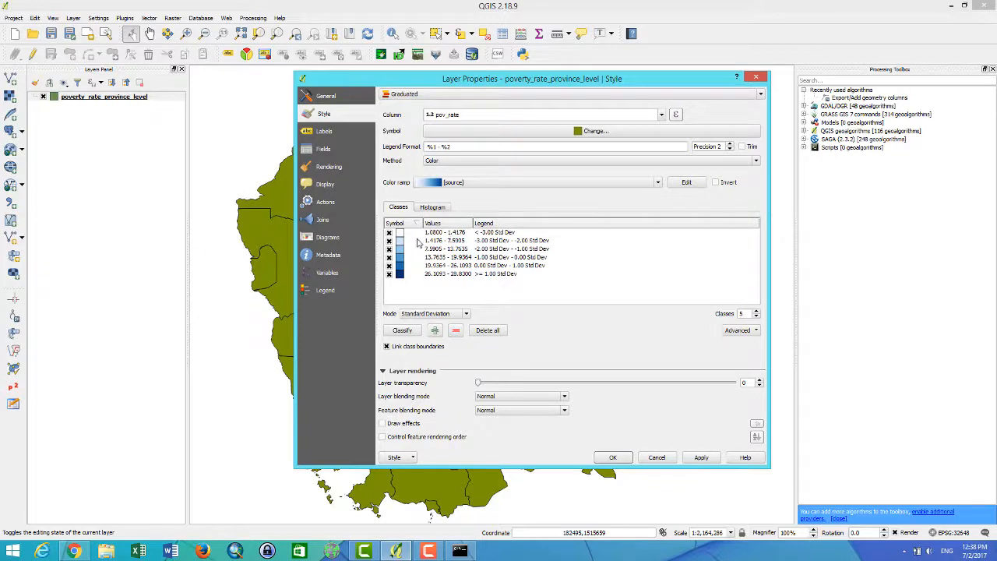
mouse_move(566, 193)
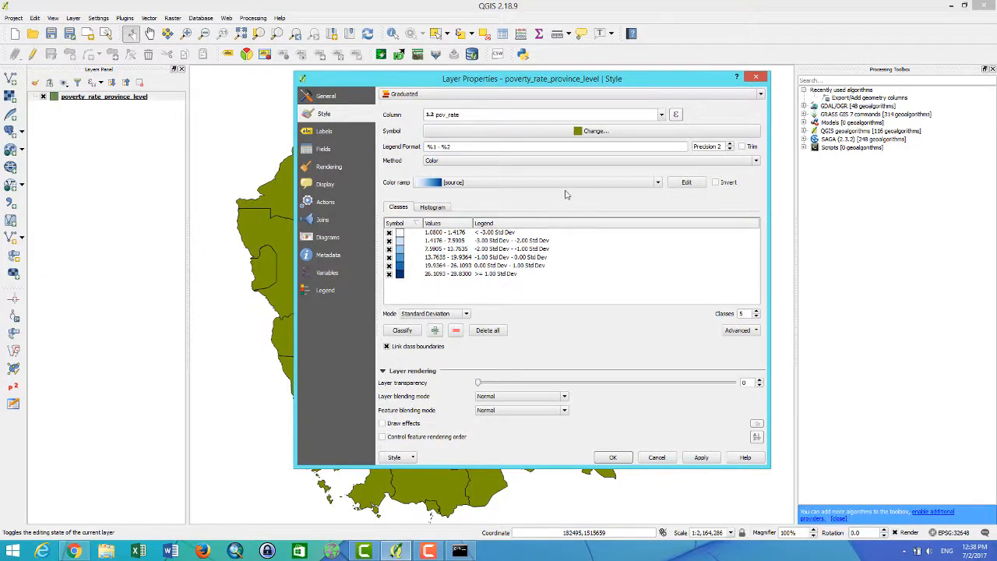
click(656, 182)
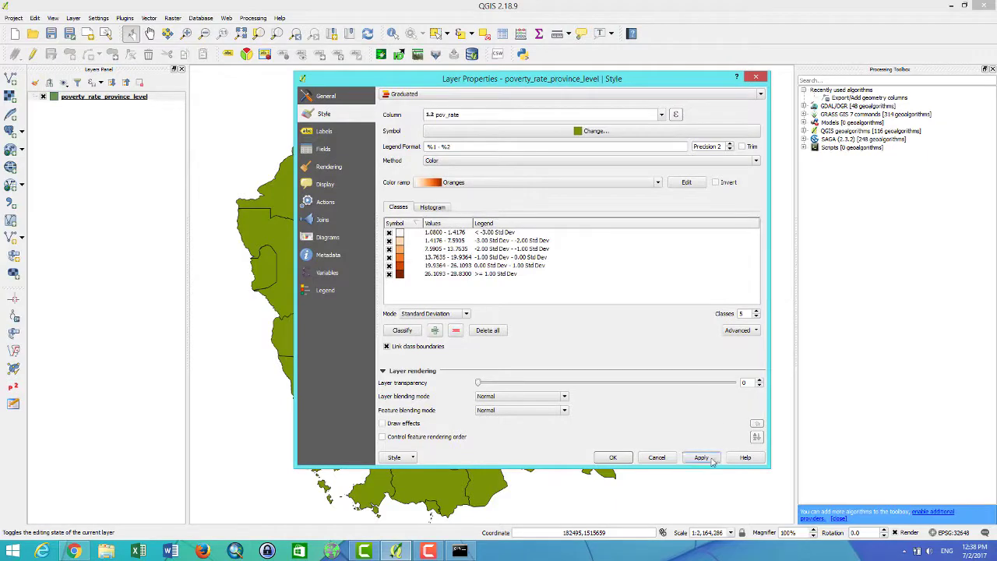
click(701, 457)
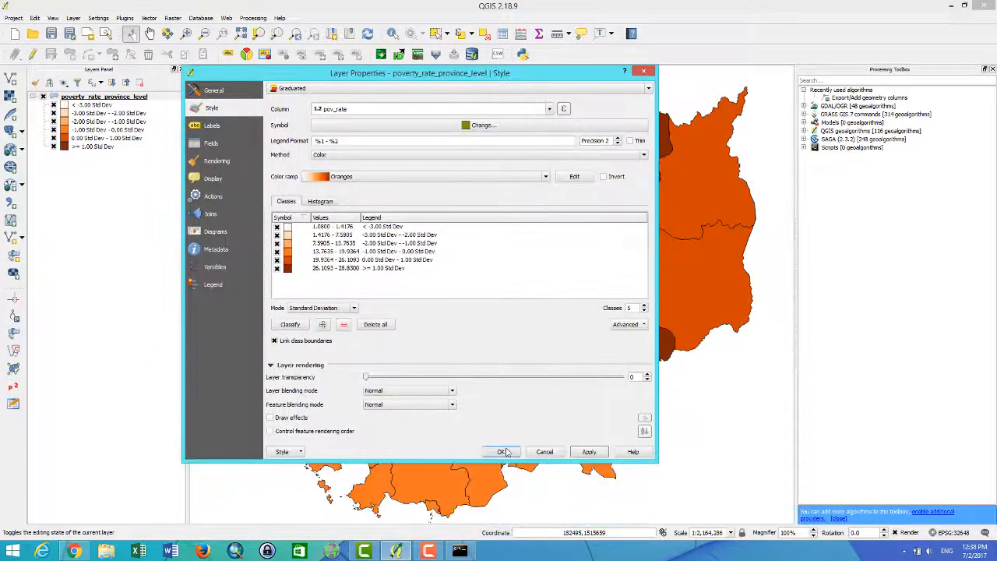
click(503, 452)
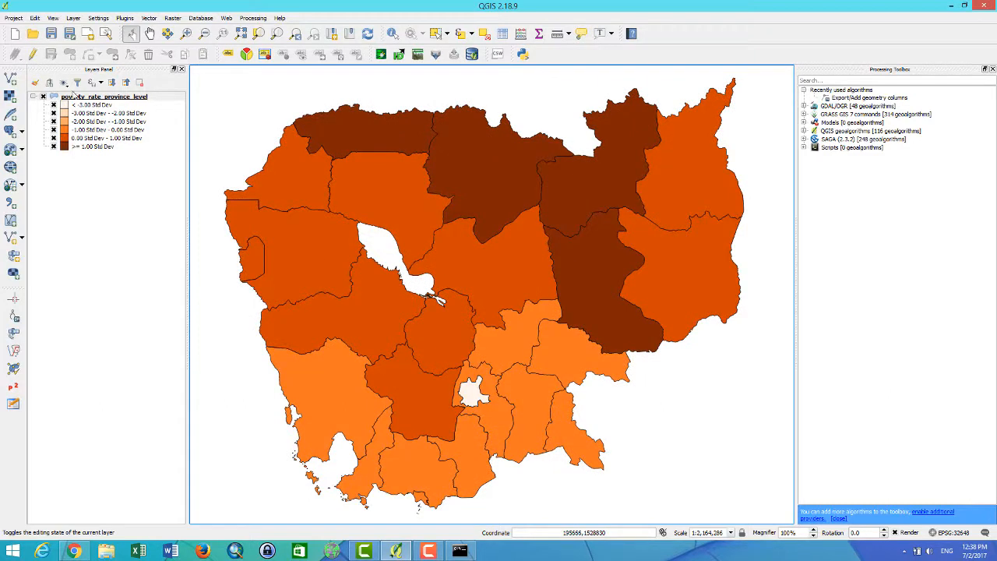
Export the layer's graduated style as poverty_rate.sld on the Desktop.
right_click(74, 96)
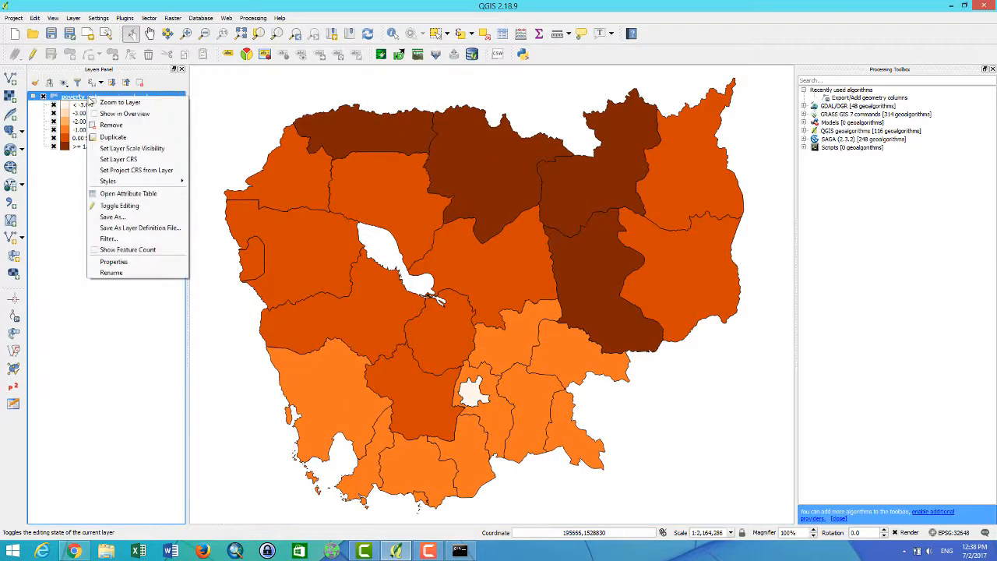
mouse_move(114, 261)
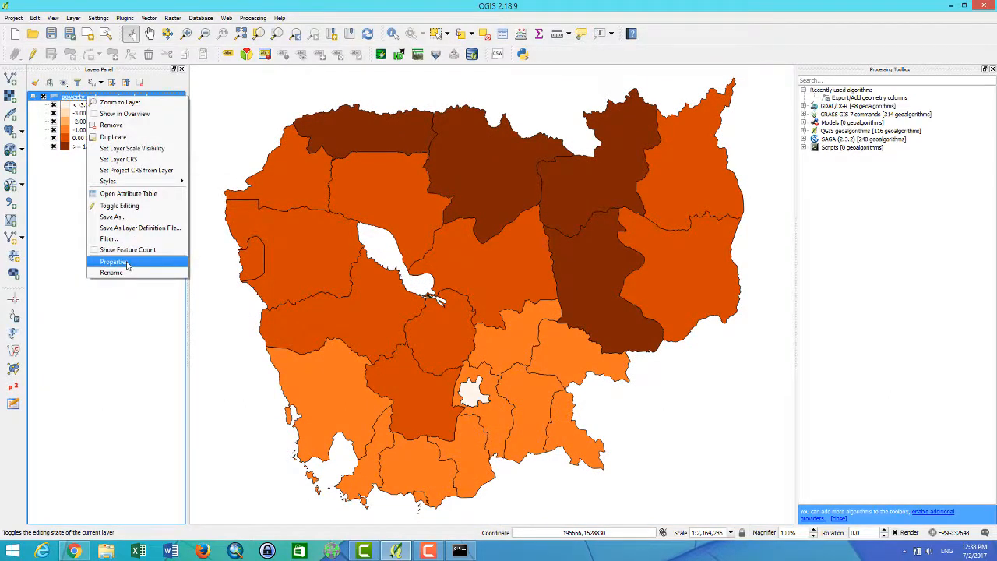
mouse_move(107, 181)
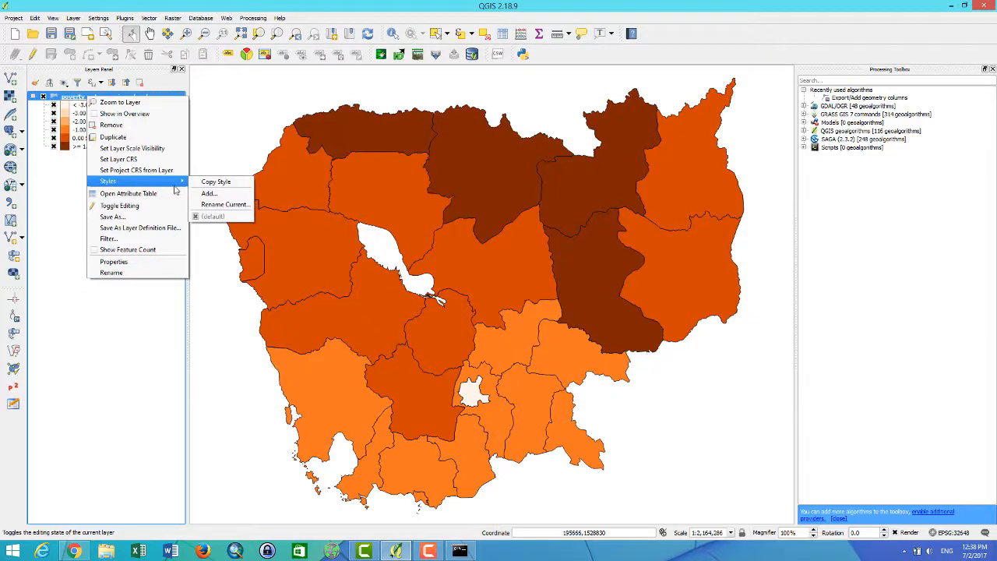
click(296, 245)
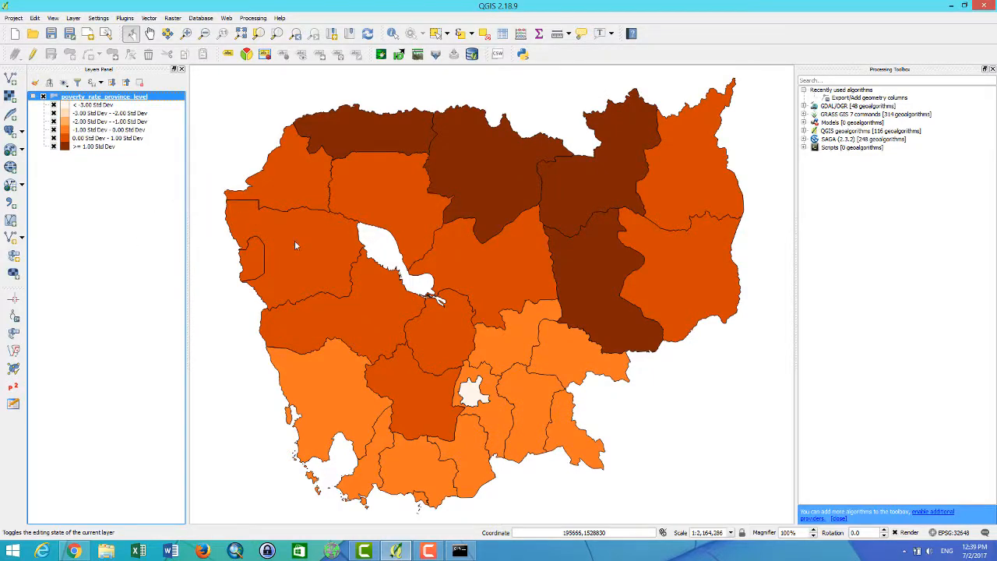
double_click(104, 96)
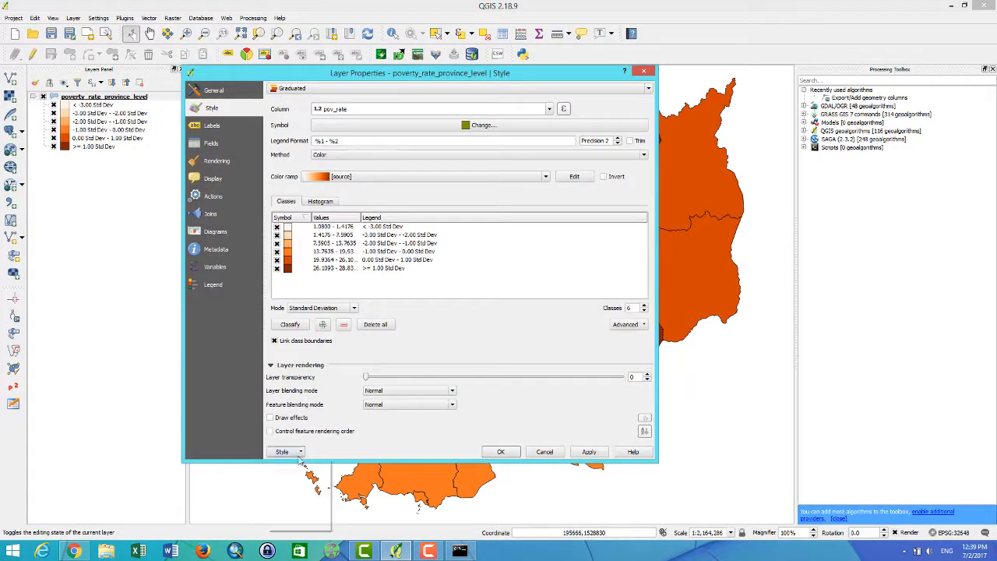
click(283, 452)
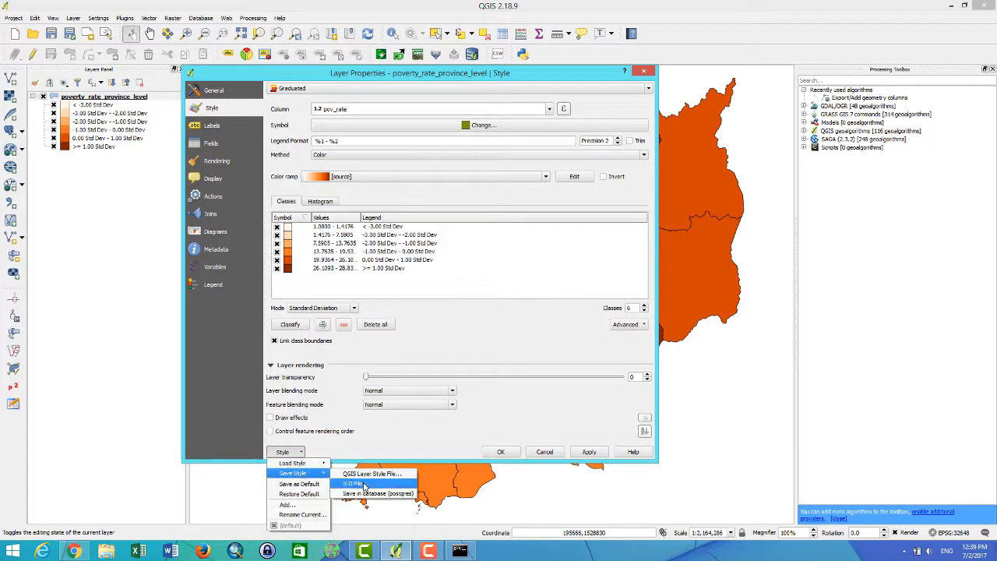
click(369, 474)
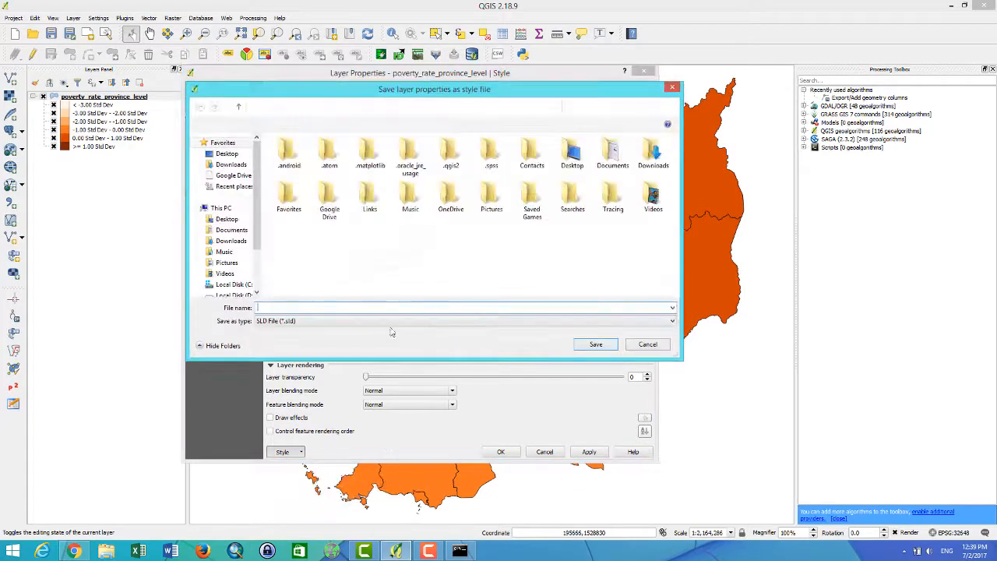
click(226, 154)
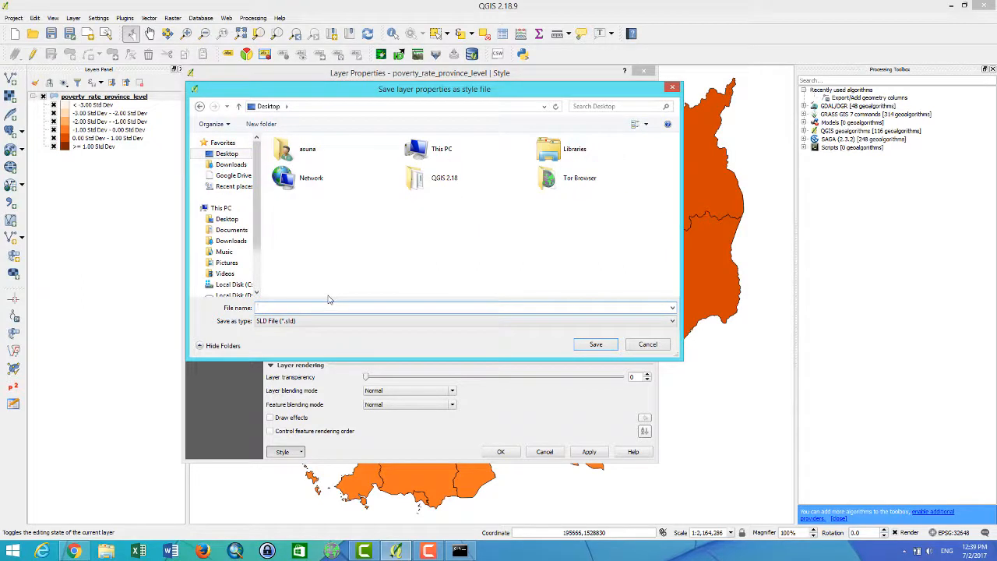
text(poverty_rate)
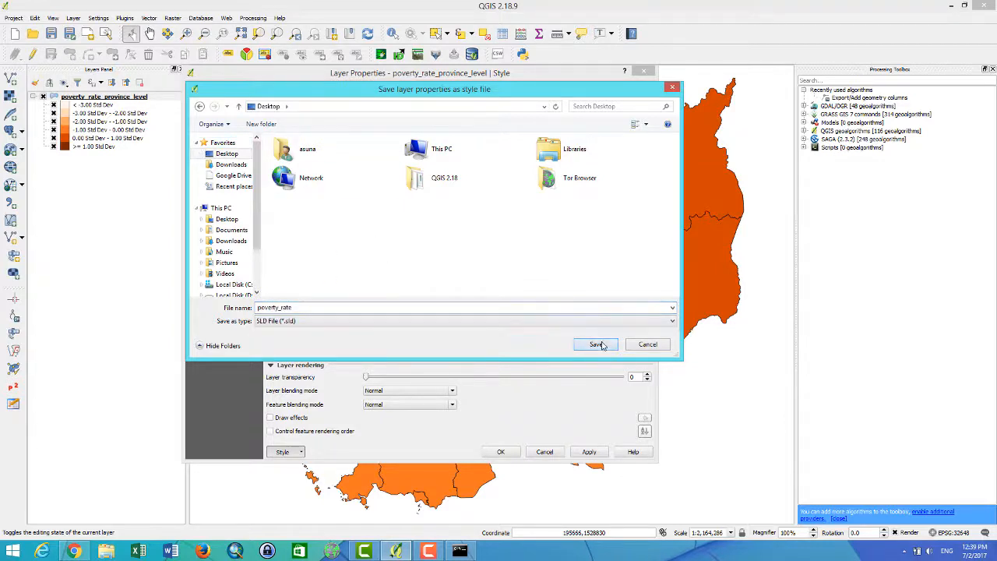
click(596, 344)
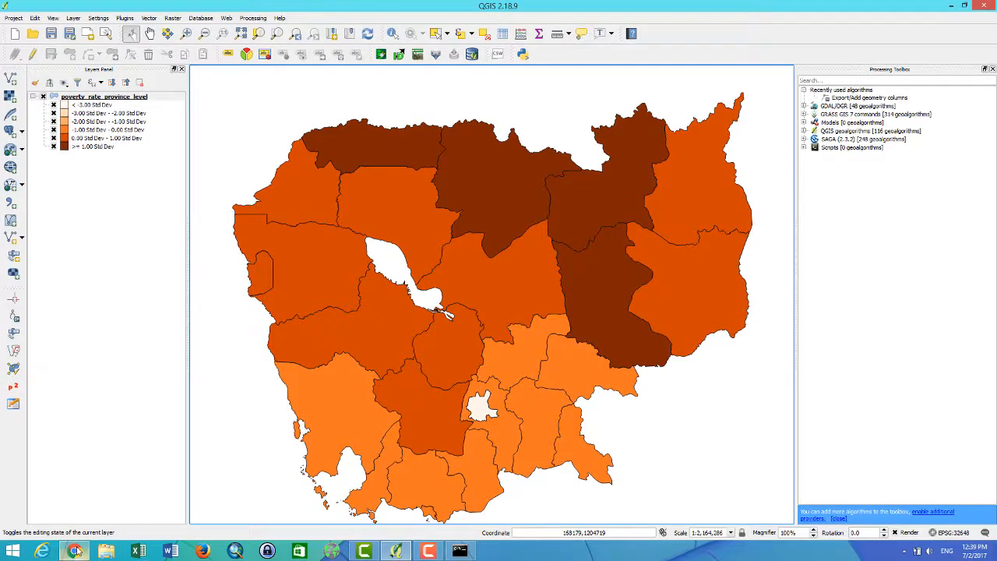
Log in to GeoServer as admin and start a new style from the Styles page.
click(75, 549)
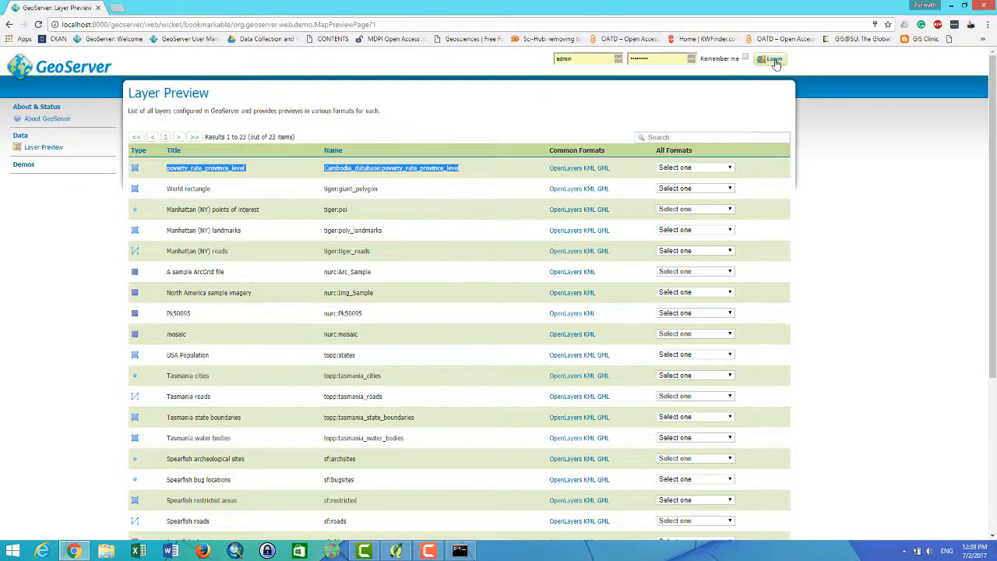
click(768, 59)
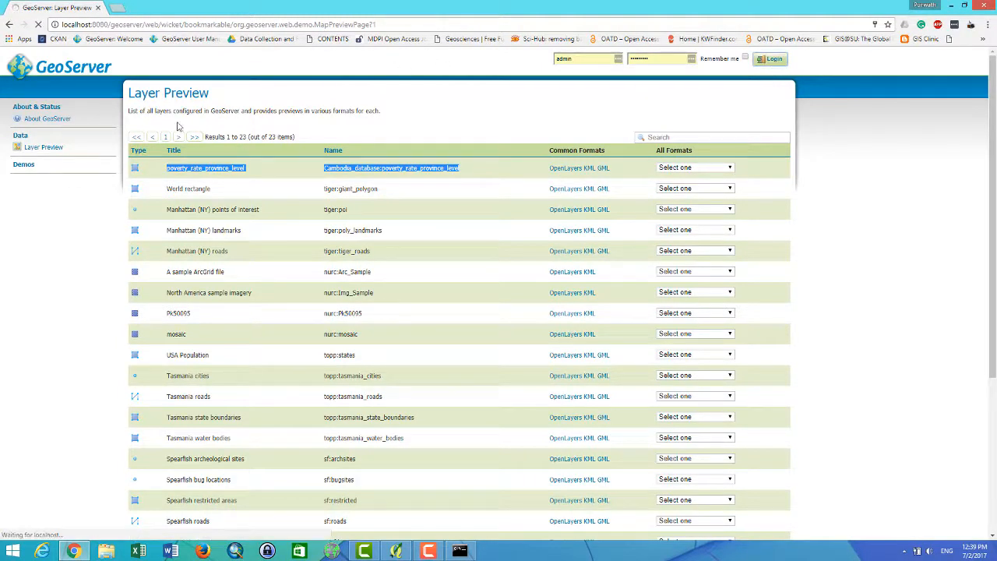
click(765, 58)
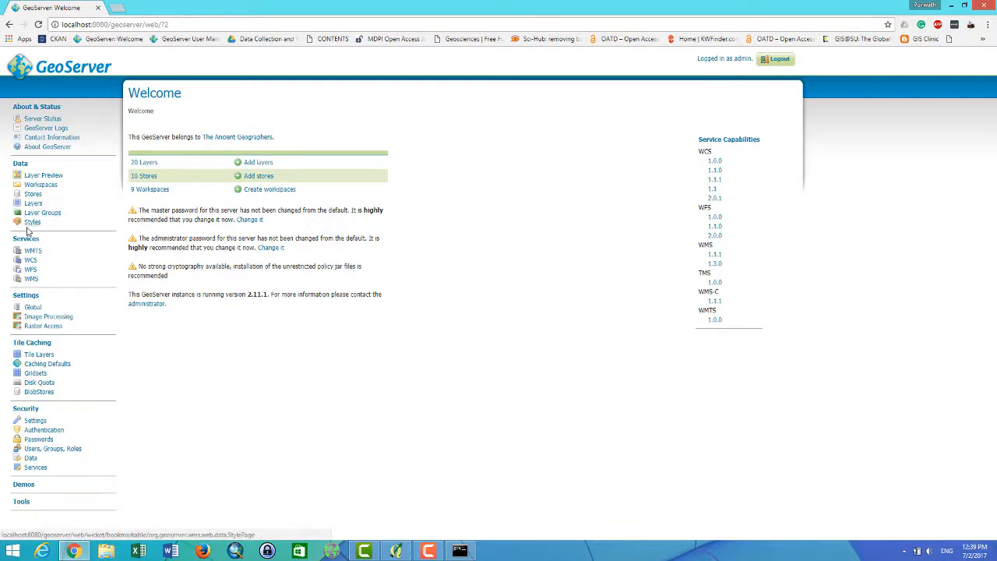
click(33, 222)
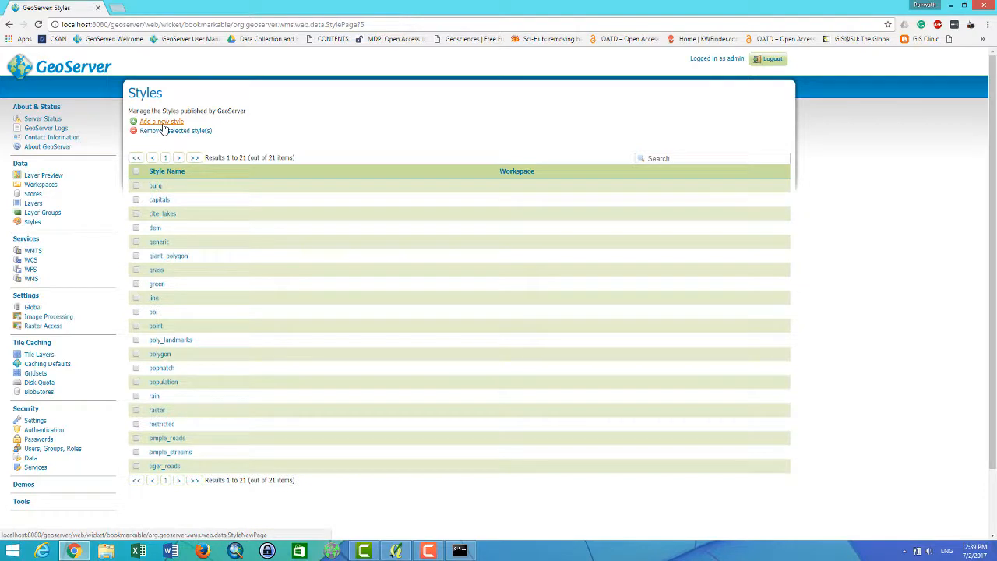
click(161, 122)
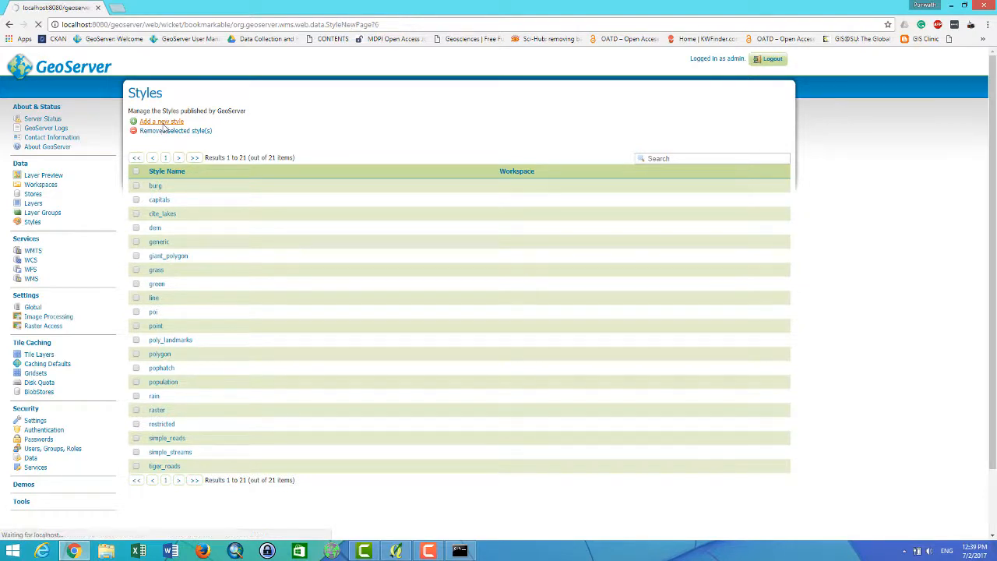
Enter poverty_rate as the style name and pick the Cambodia_database workspace.
click(160, 121)
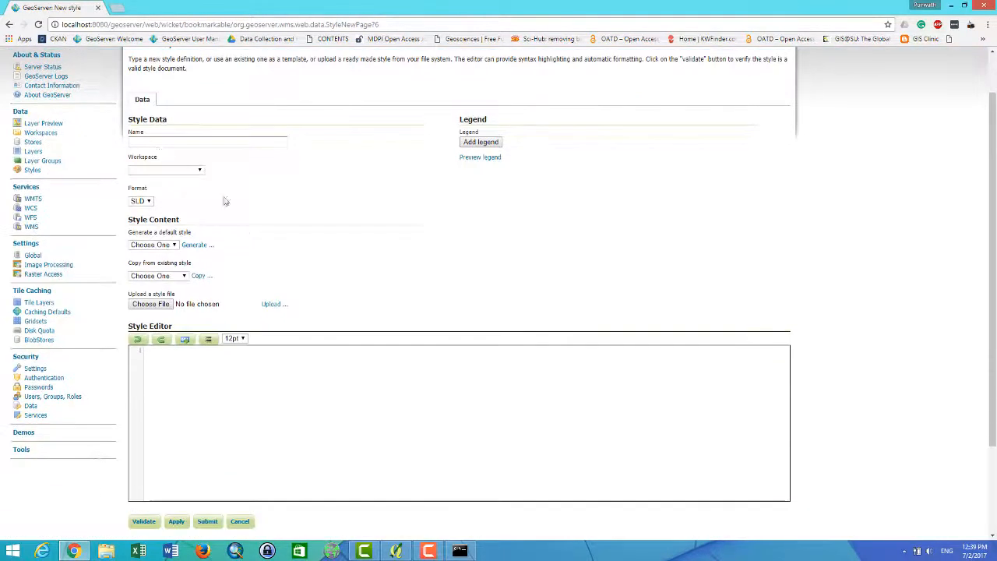
click(207, 141)
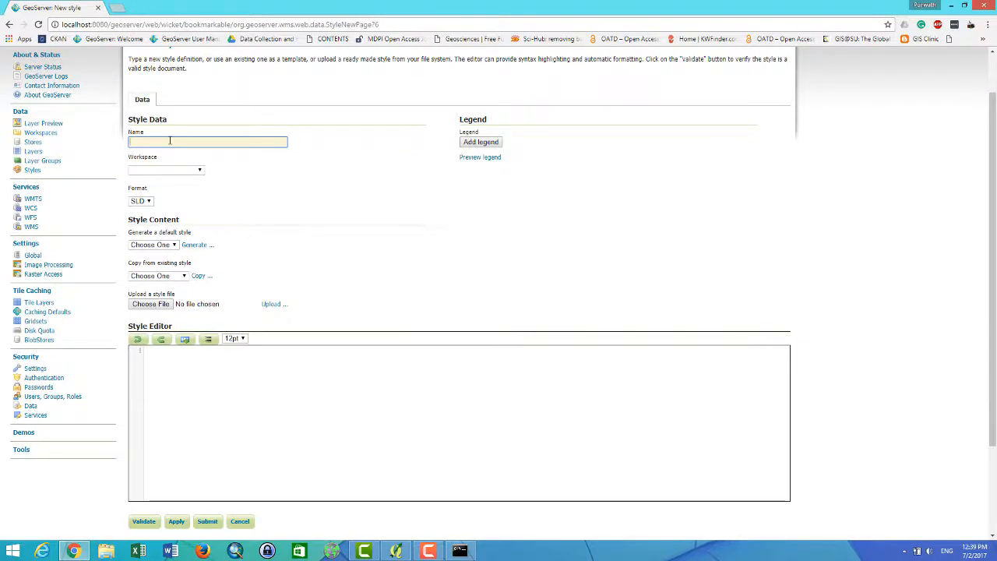
text(poverty_rate)
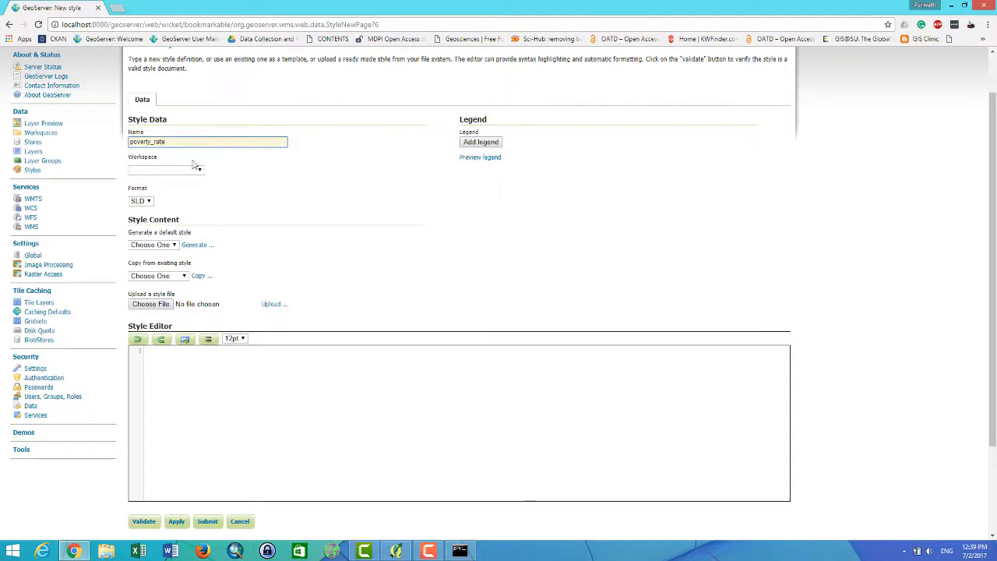
click(166, 170)
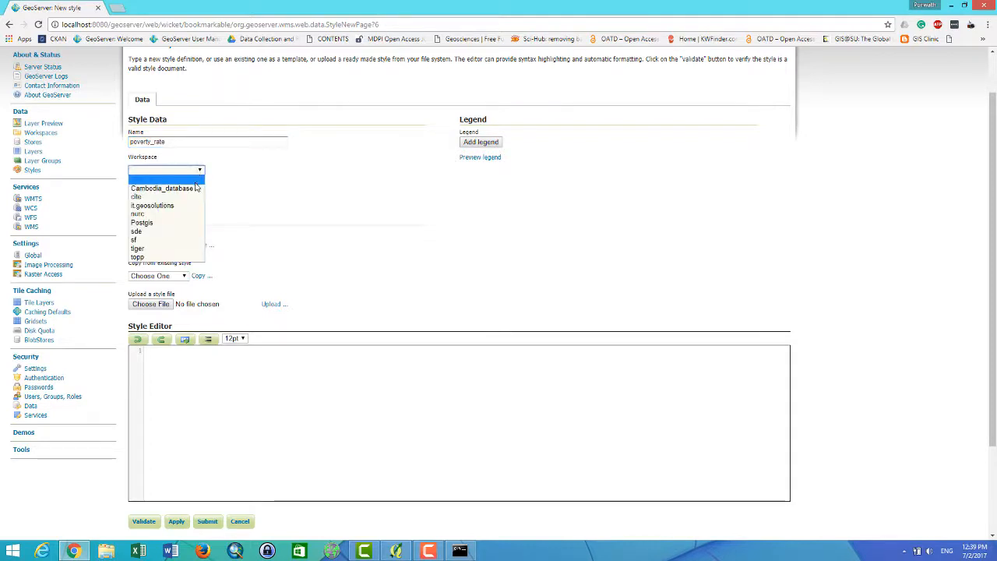
click(162, 188)
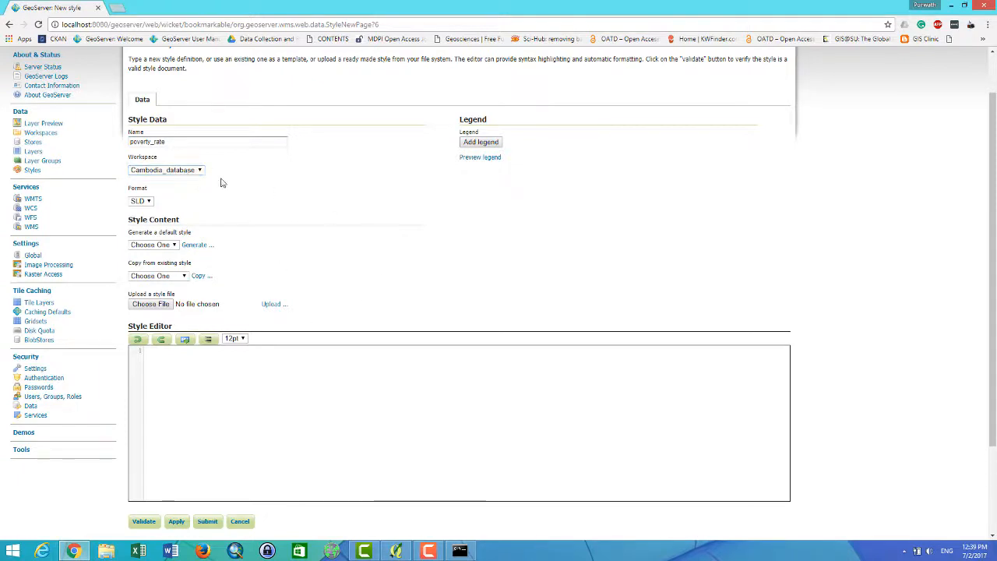
click(166, 170)
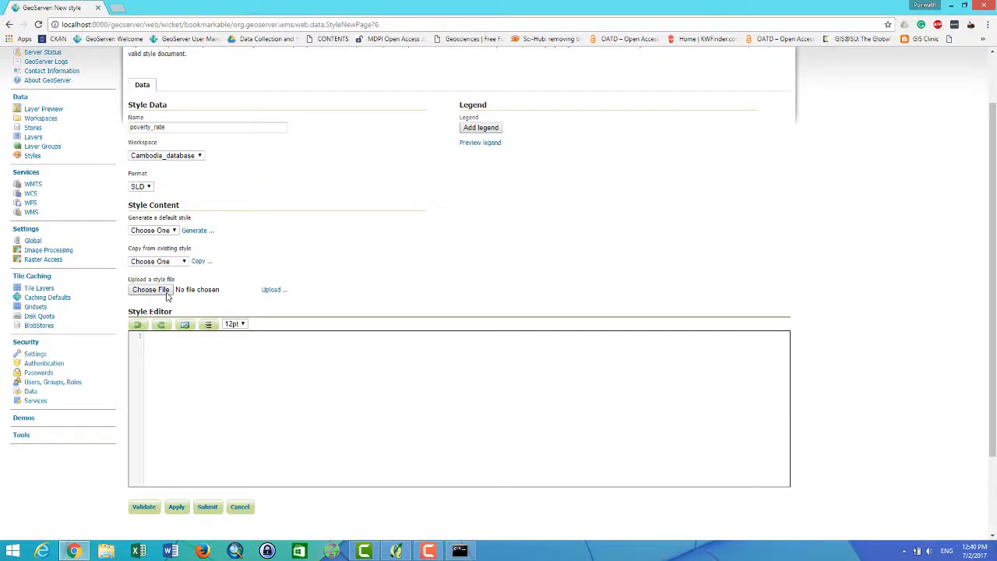
mouse_move(272, 290)
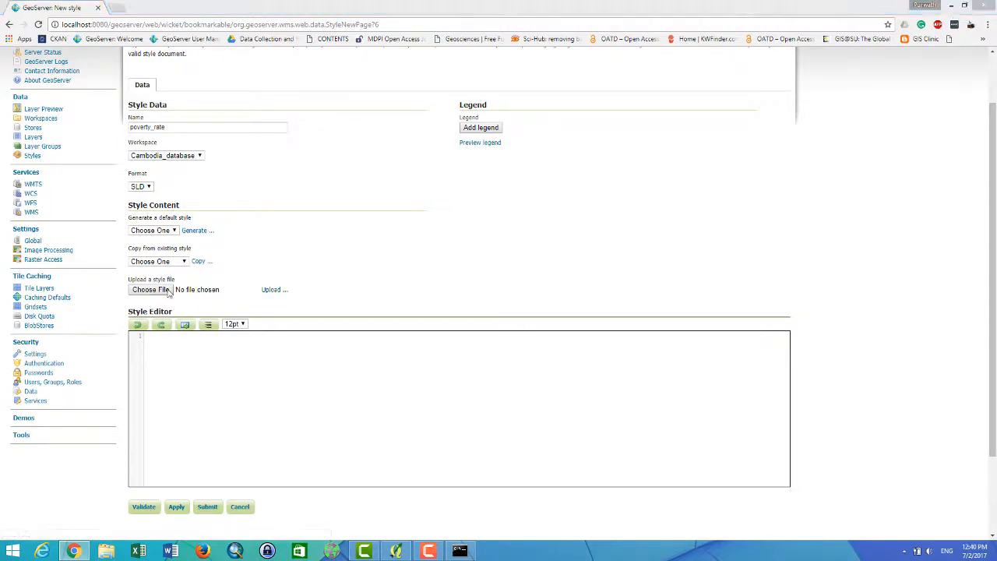
Upload poverty_rate.sld from the Desktop into the style editor.
click(149, 290)
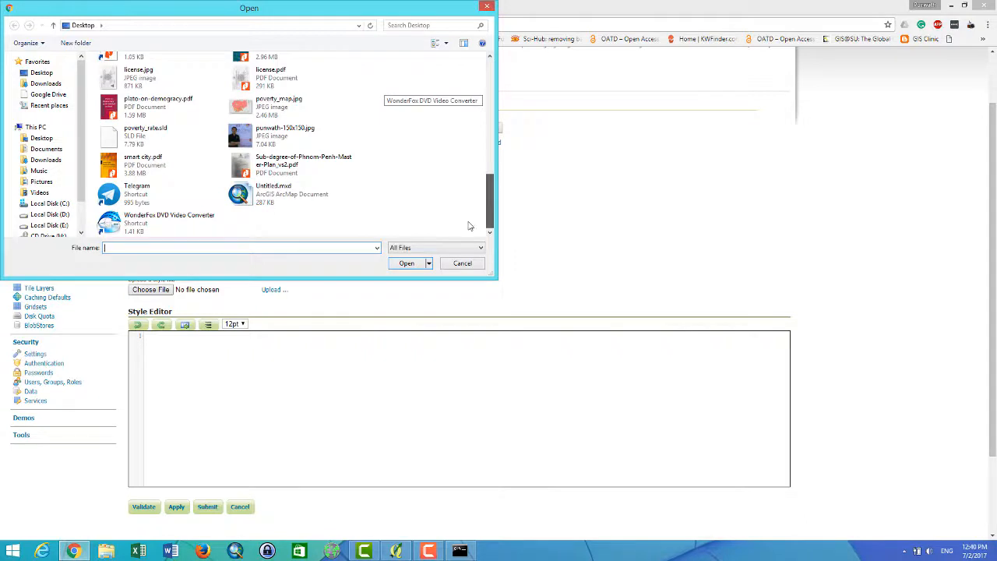
click(145, 168)
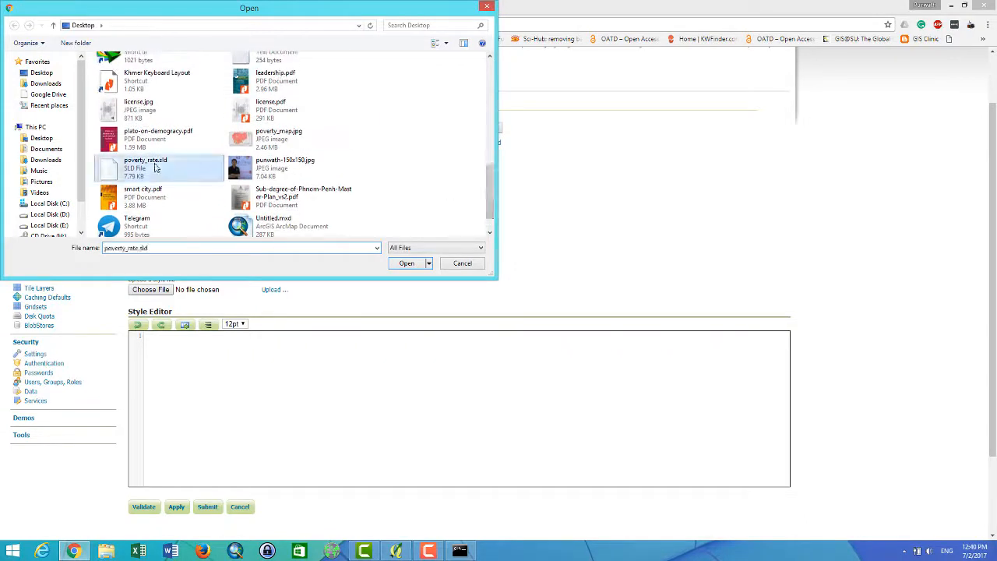
click(406, 262)
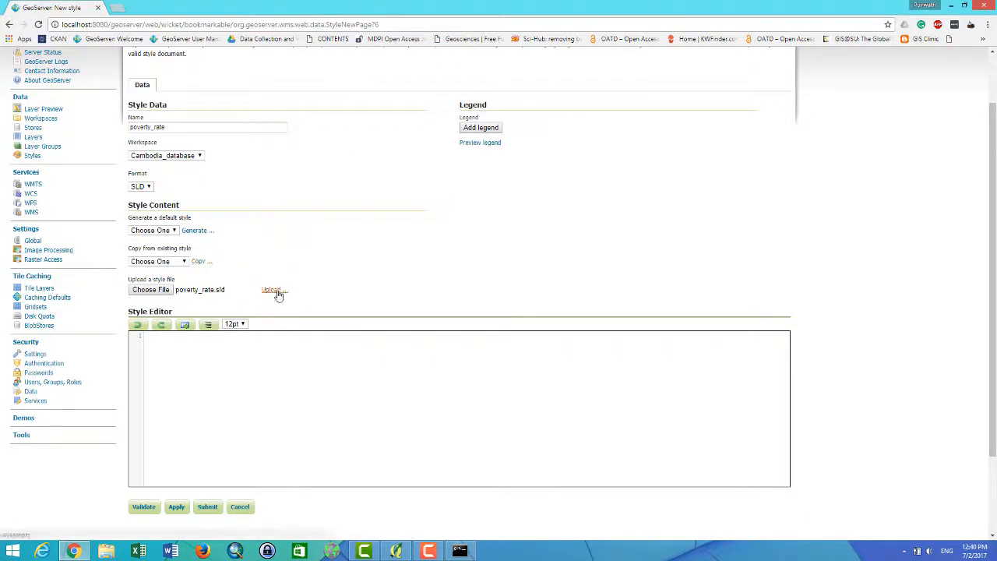
click(270, 289)
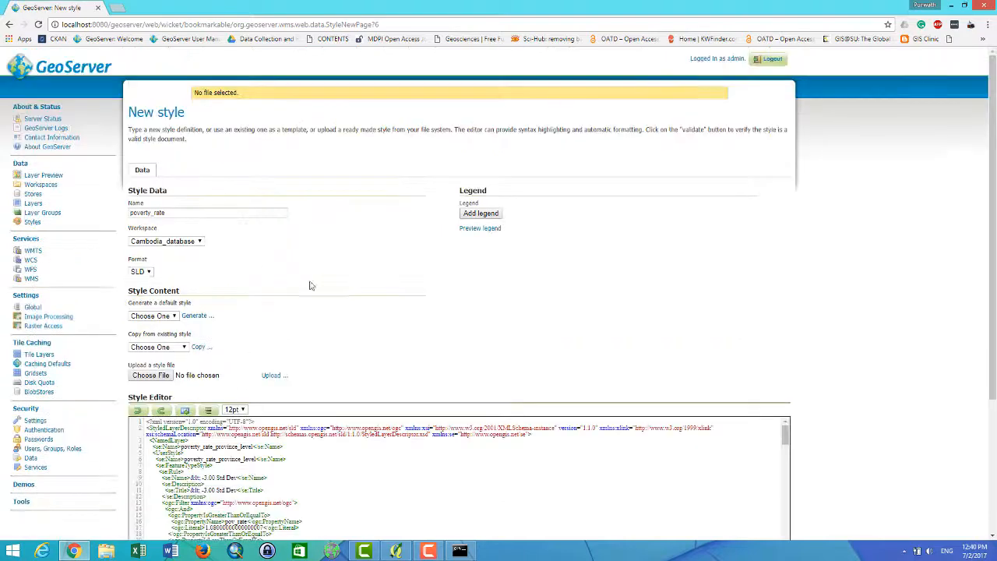
Validate the SLD, review it for errors, and submit the style.
scroll(down, 3)
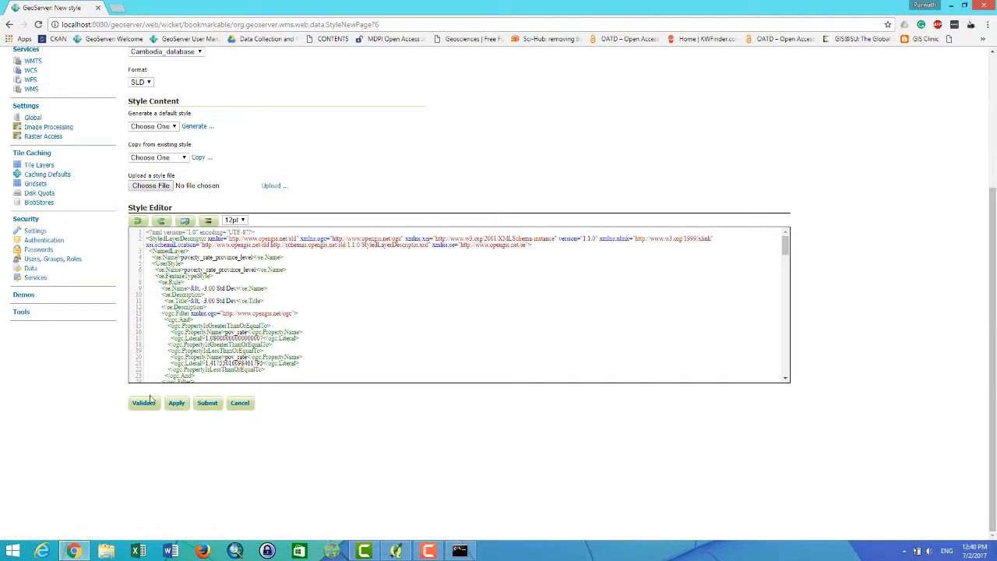
click(143, 403)
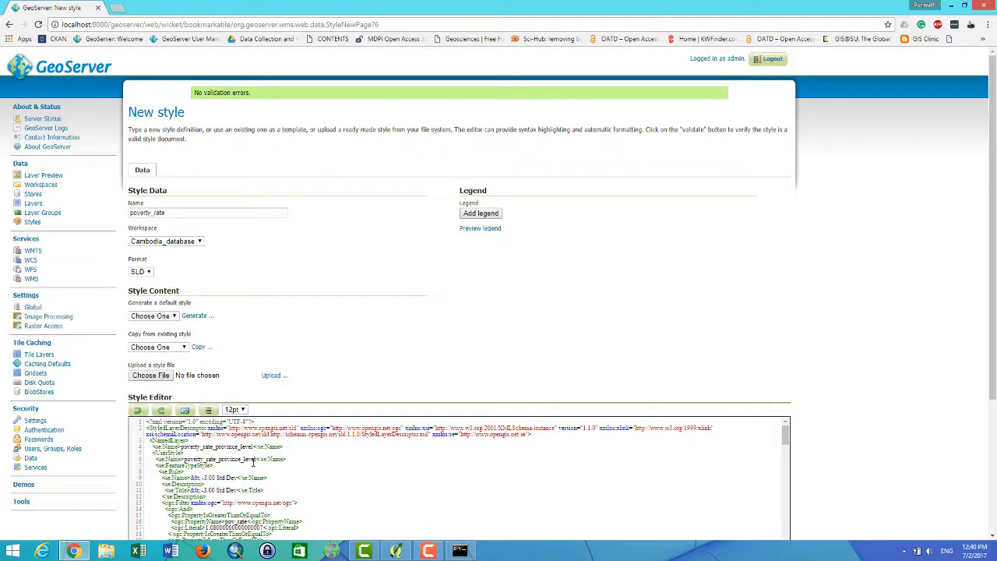
scroll(down, 3)
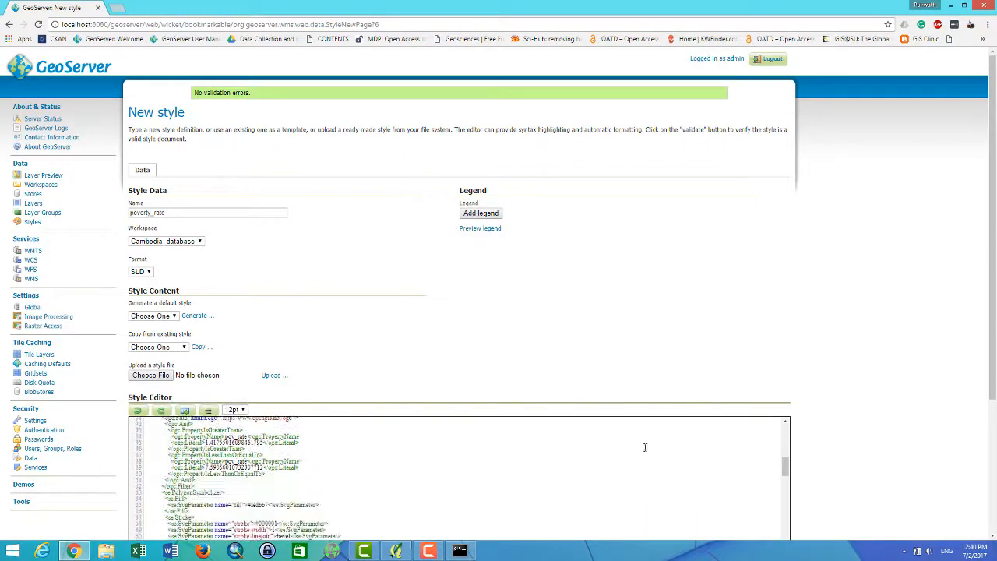
scroll(down, 3)
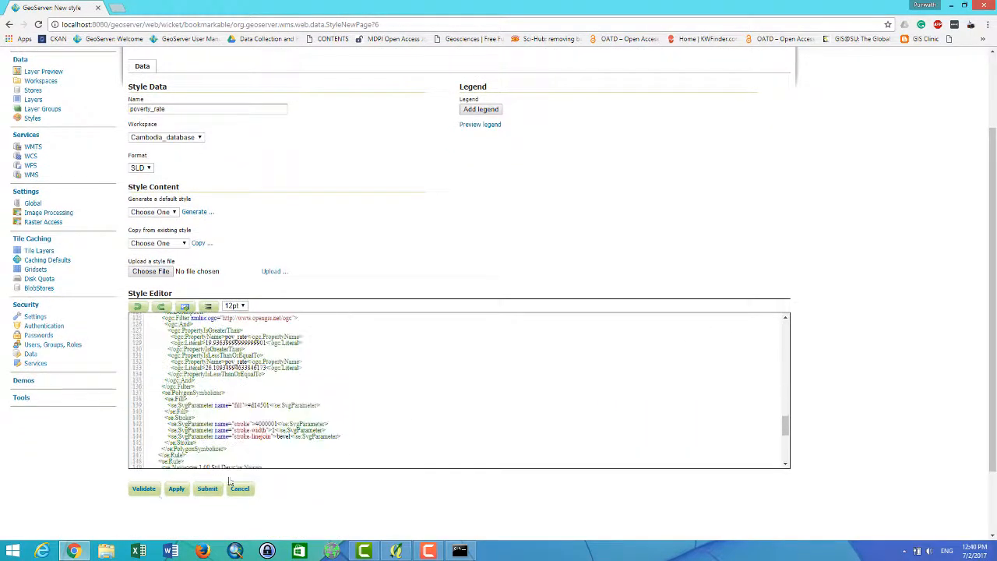
click(207, 489)
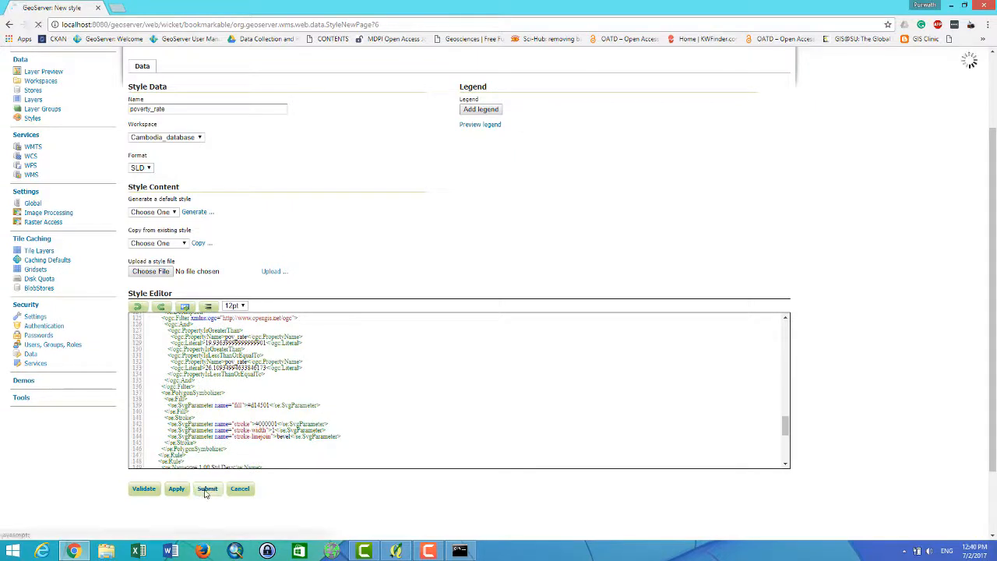
Finish submitting, returning to the Styles list now showing poverty_rate among 22 styles.
click(207, 489)
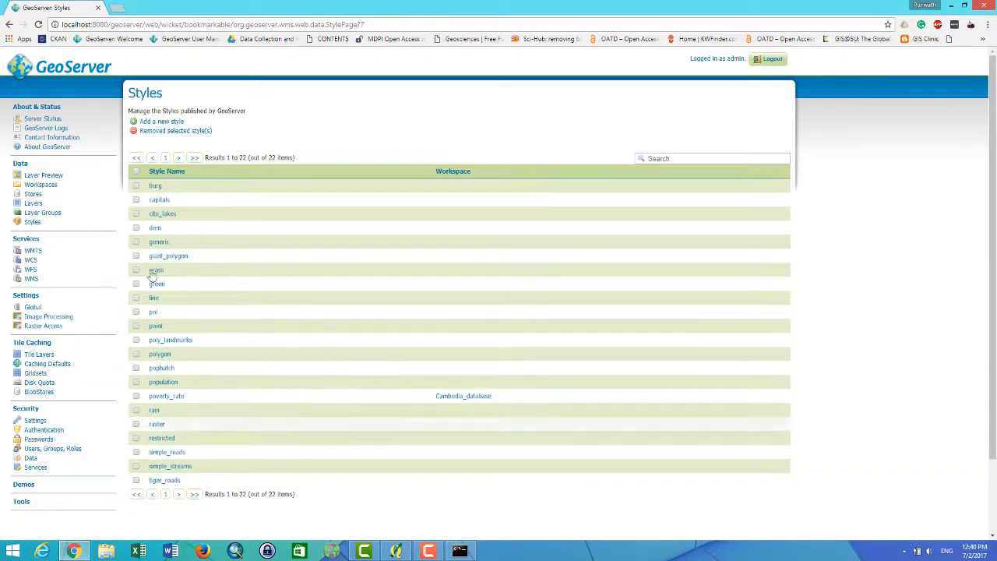
mouse_move(163, 438)
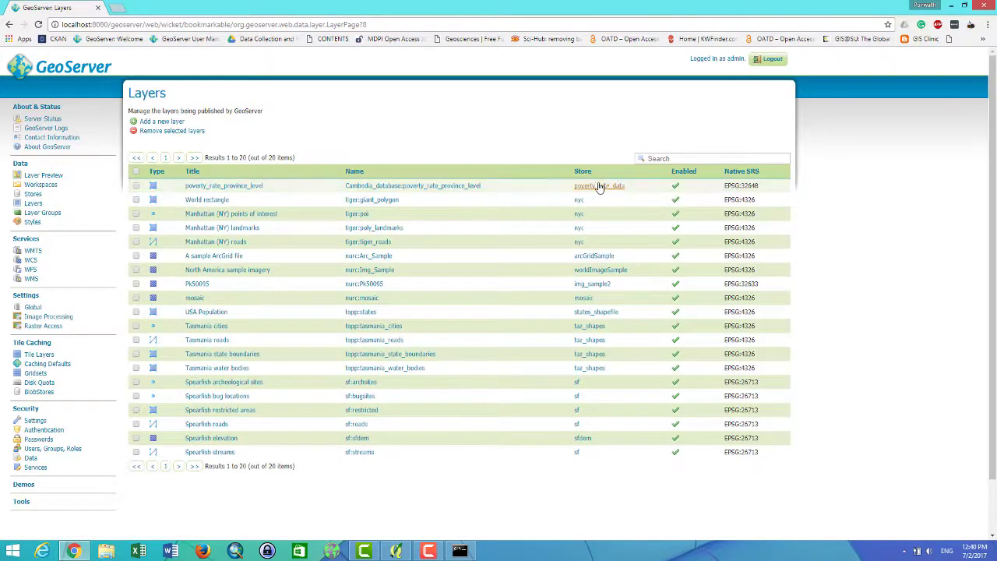
mouse_move(241, 190)
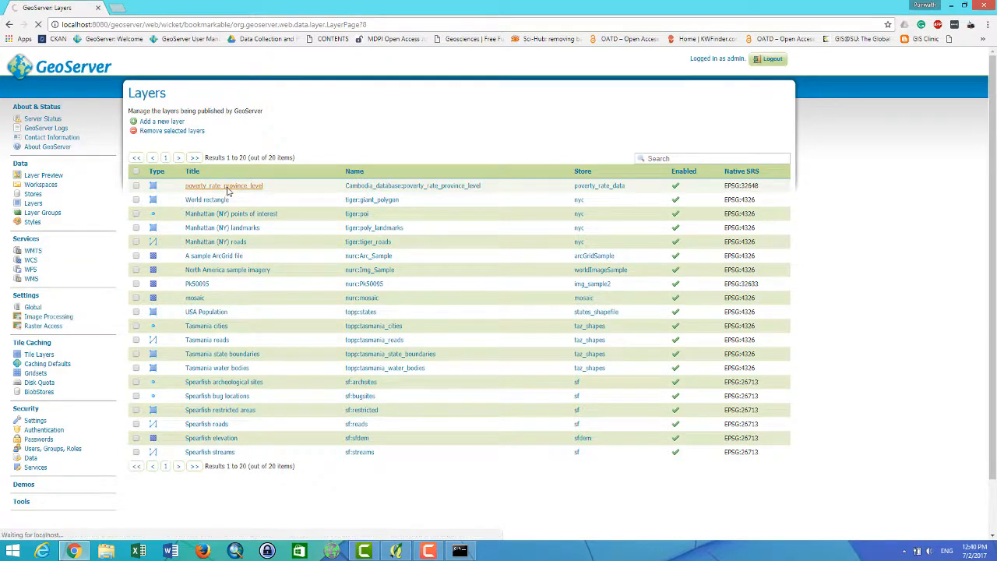
Set Cambodia_database:poverty_rate as poverty_rate_province_level's WMS default style and save.
click(224, 186)
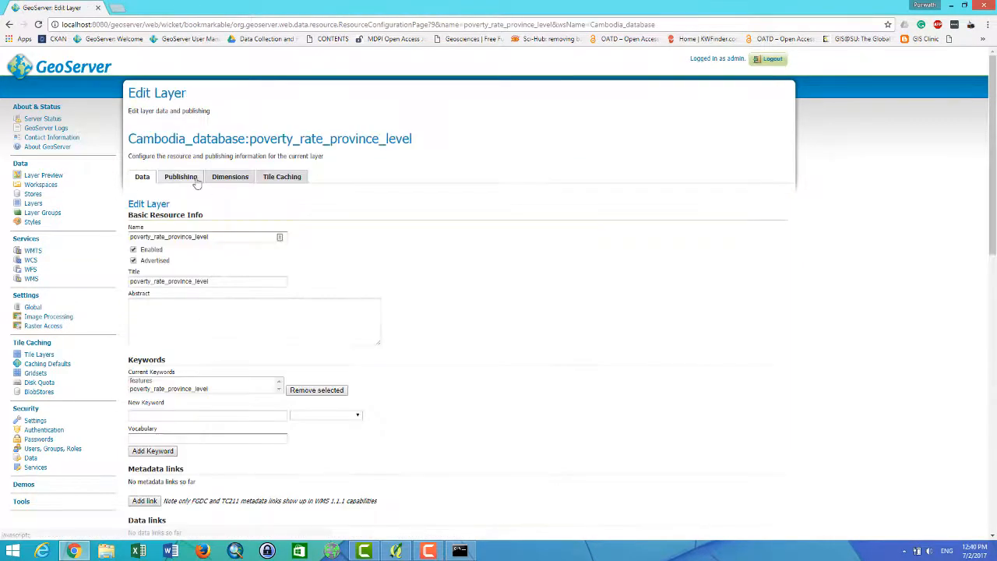
click(181, 176)
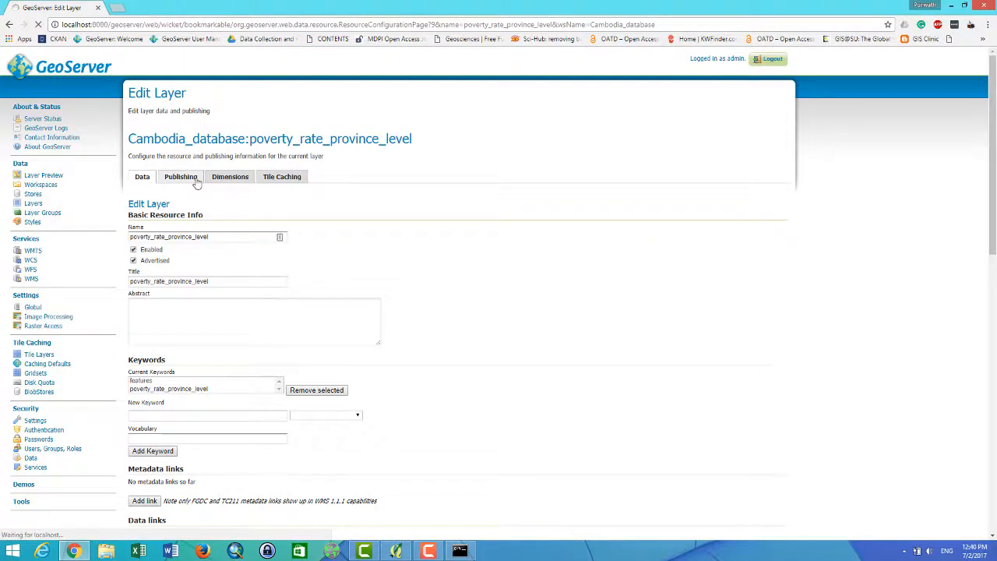
click(180, 176)
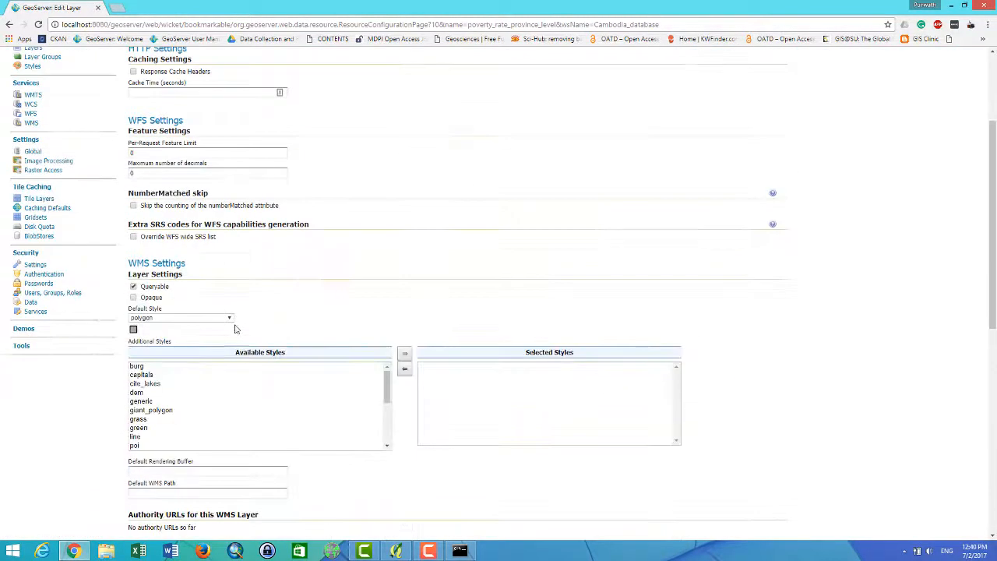
click(228, 317)
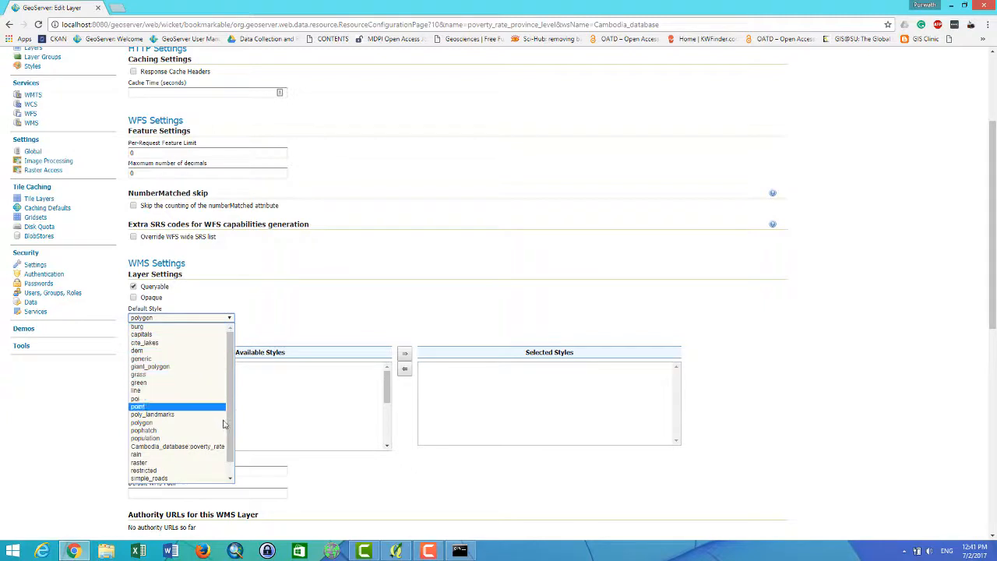
click(177, 446)
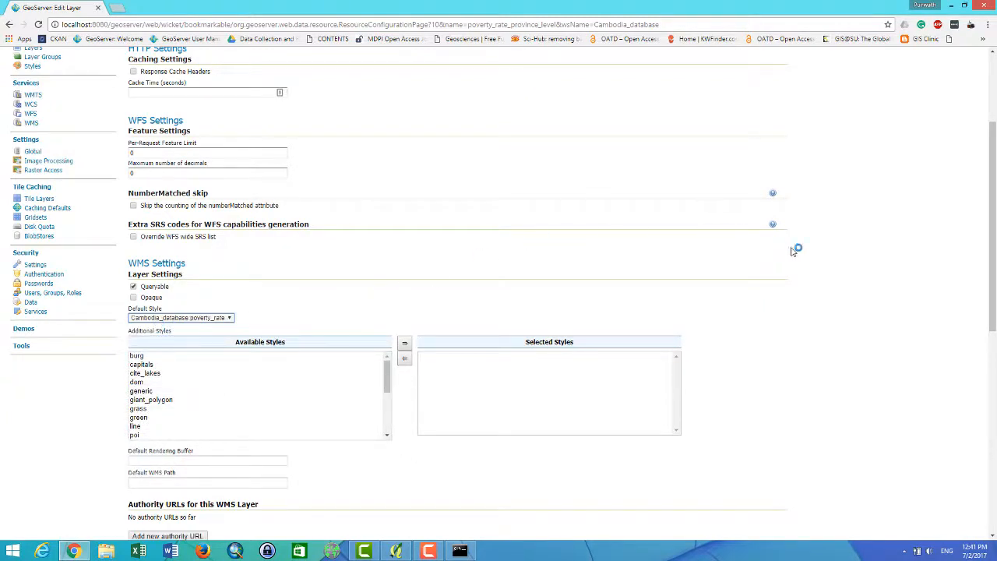
scroll(down, 3)
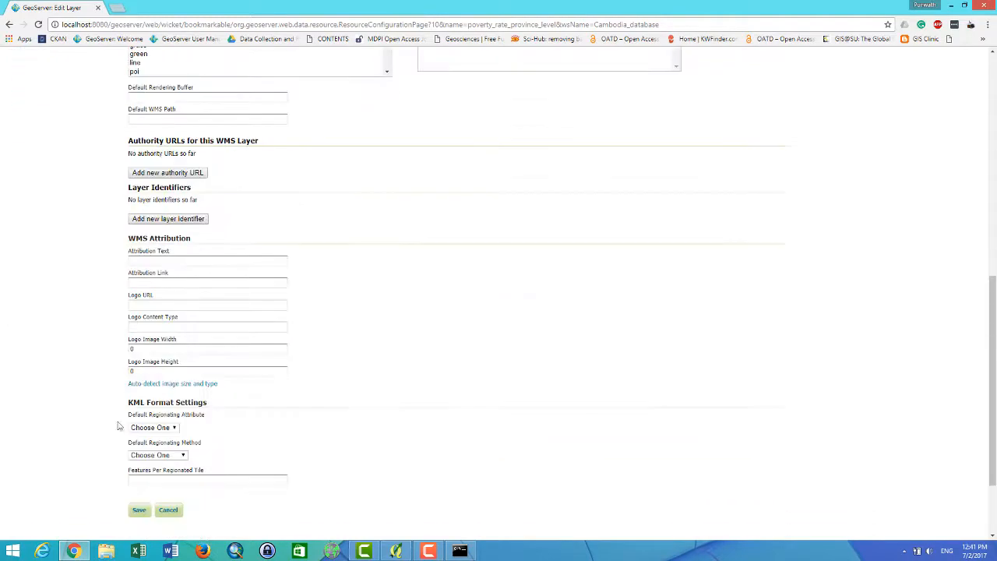
click(139, 404)
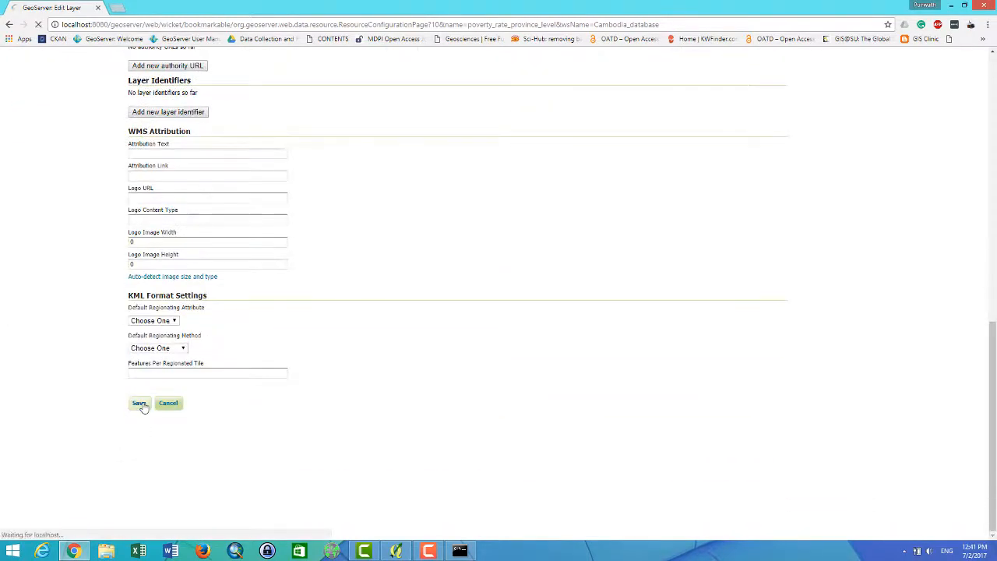
click(139, 403)
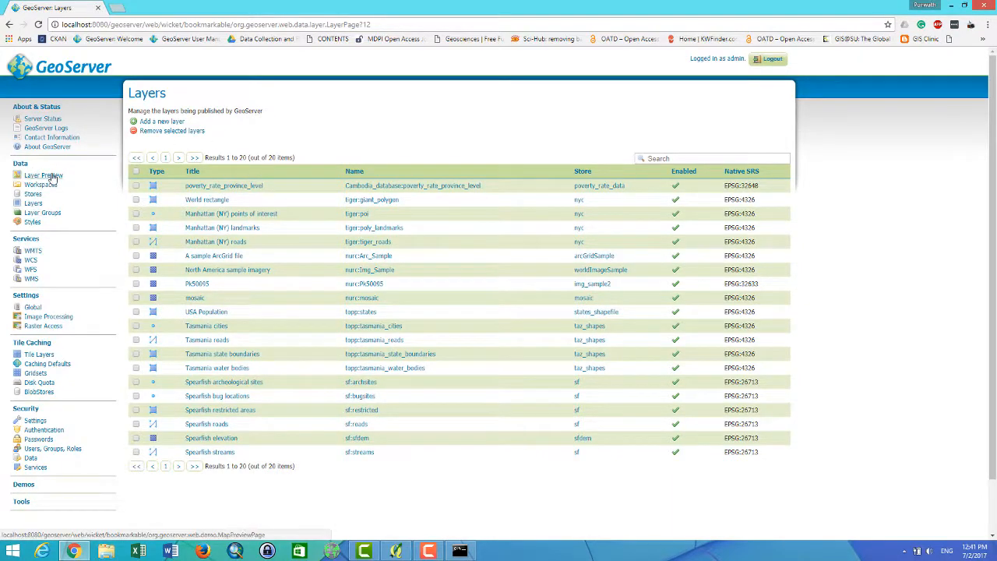
Open the OpenLayers preview of poverty_rate_province_level and place QGIS beside it for comparison.
click(43, 174)
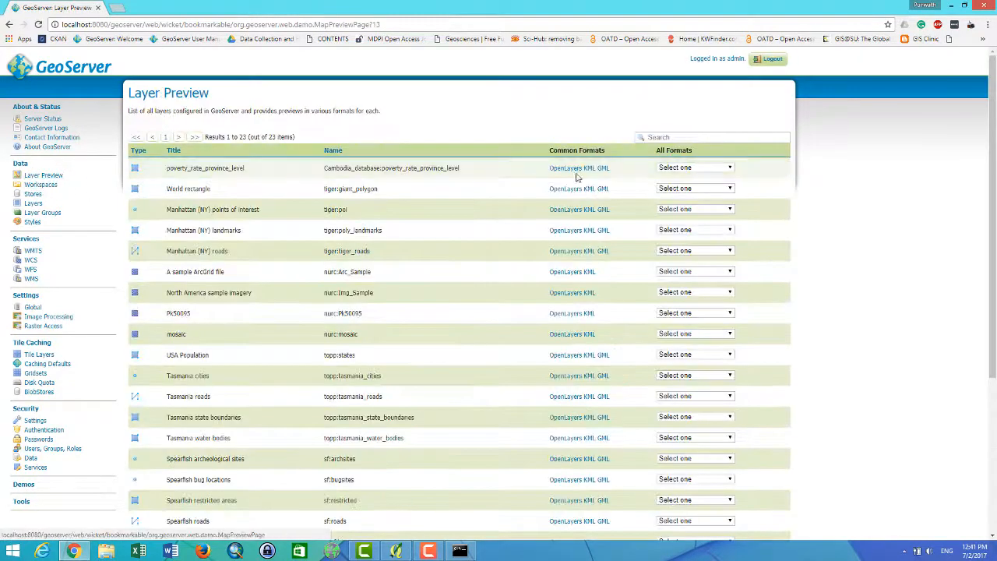
click(558, 168)
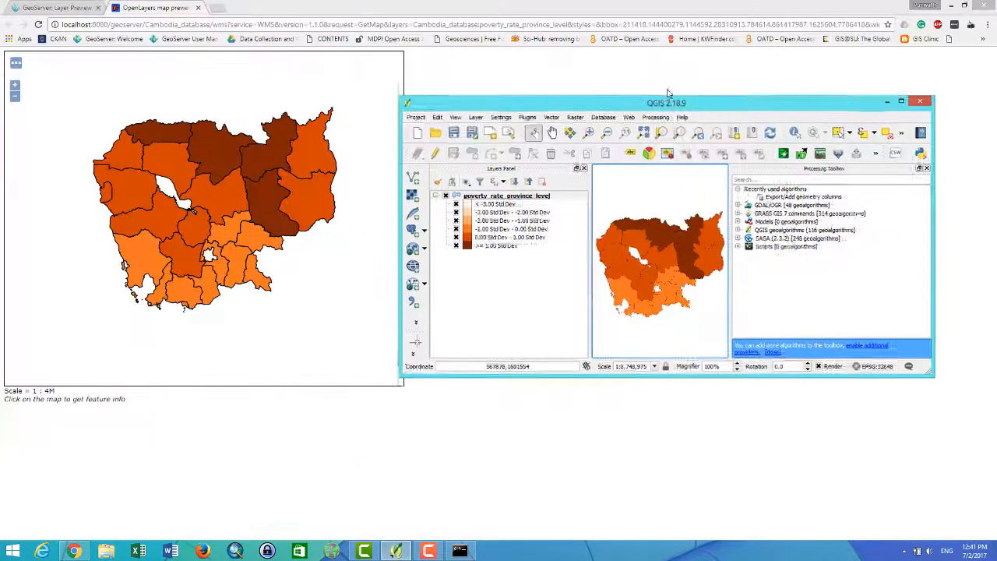
drag(666, 102, 666, 79)
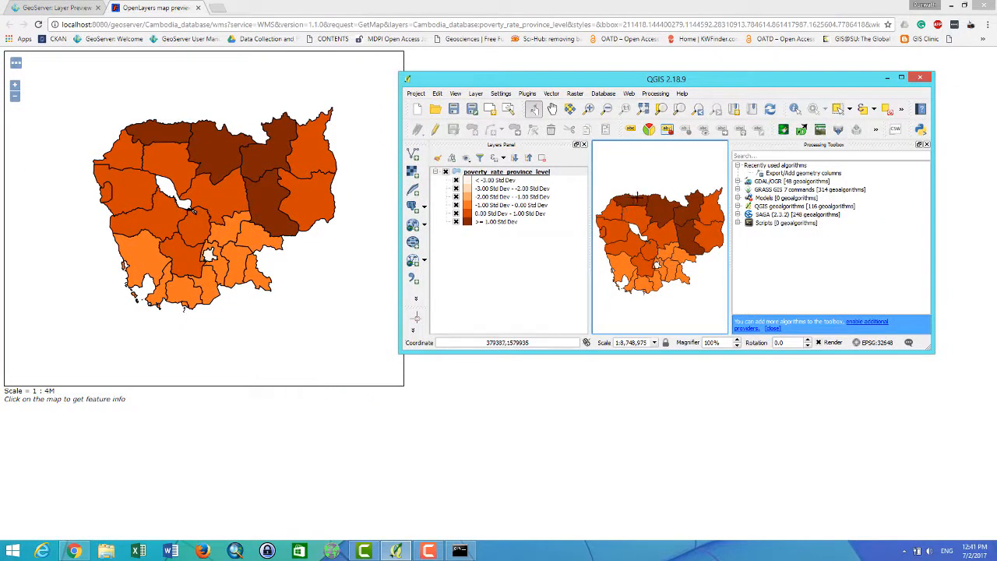
mouse_move(365, 134)
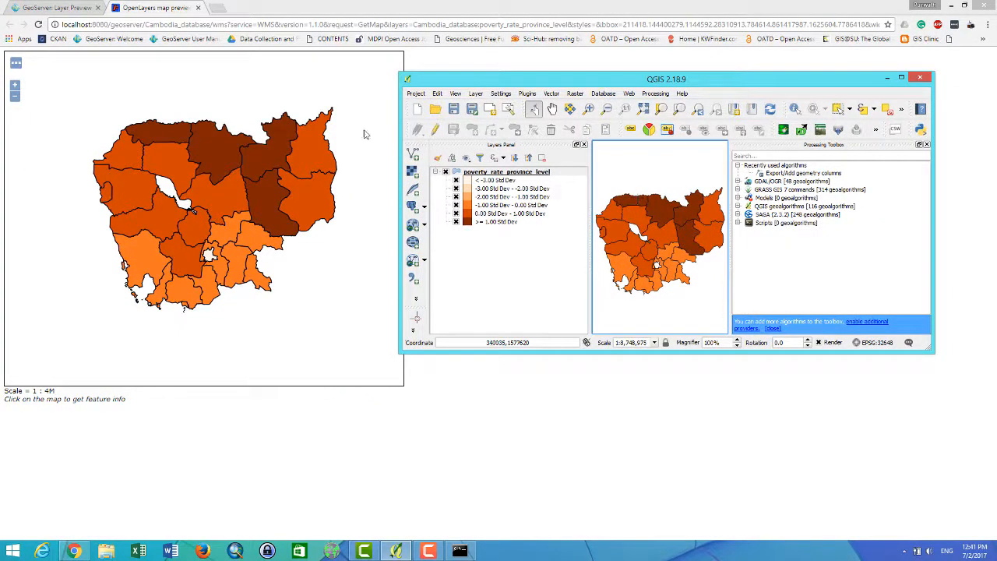